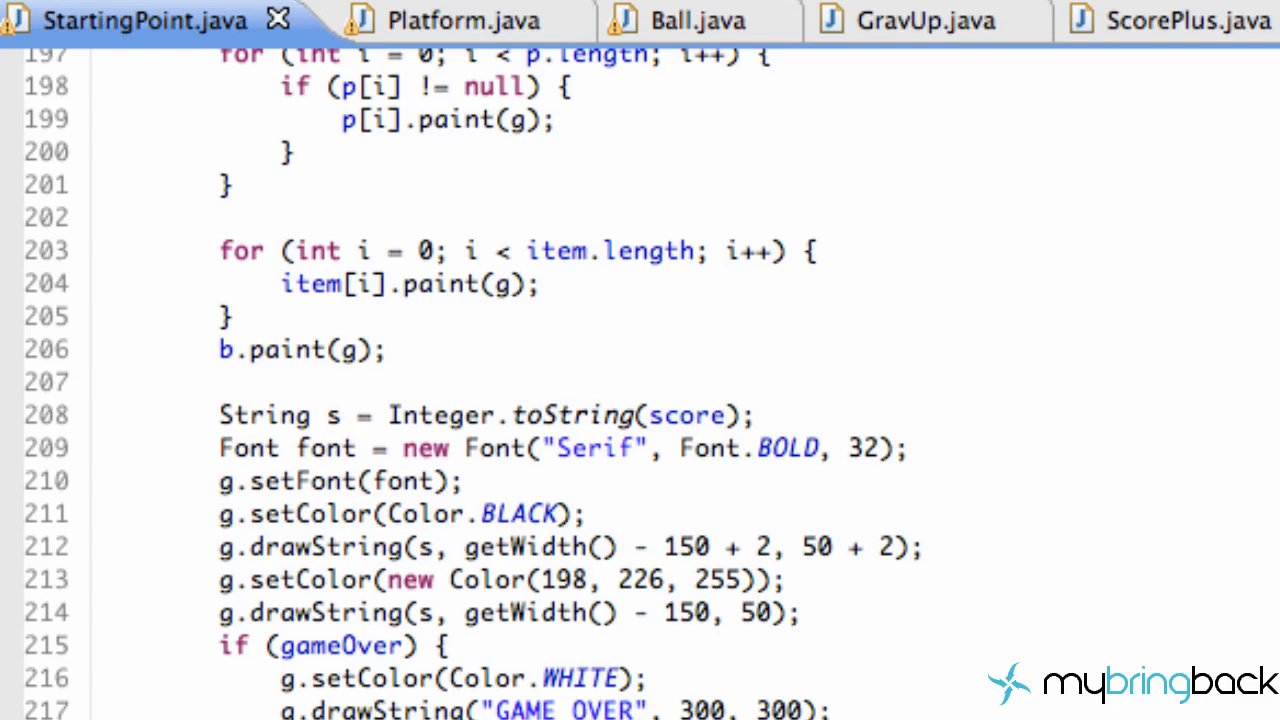
Highlight every use of the mouseIn variable in StartingPoint.java.
{"action": "scroll", "scroll_direction": "up", "scroll_amount": 3}
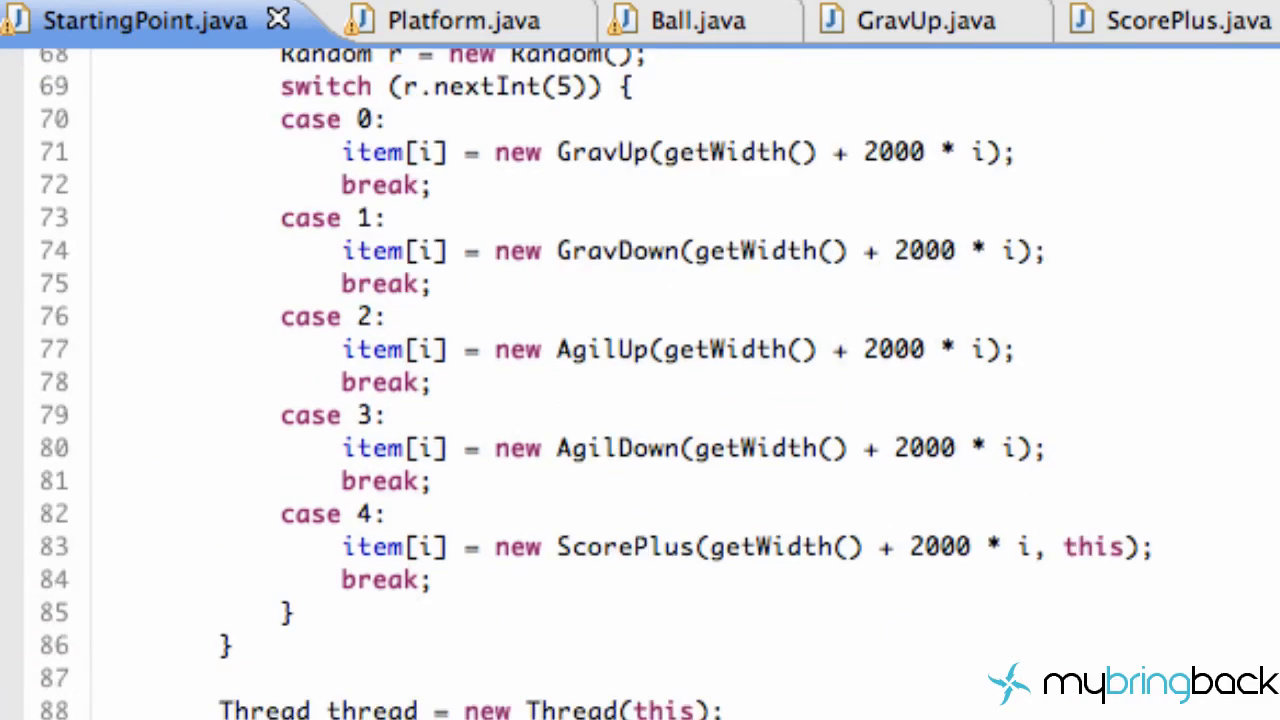
{"action": "scroll", "scroll_direction": "down", "scroll_amount": 3}
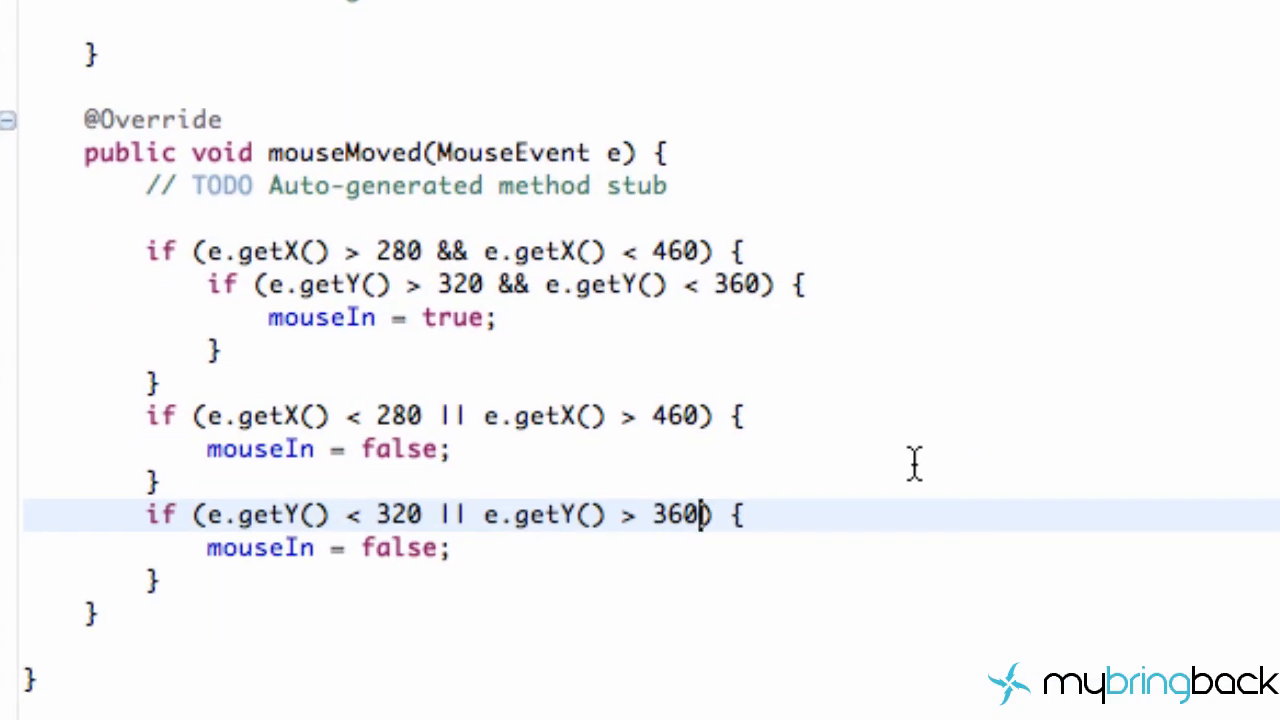
{"action": "mouse_move", "coordinate": [627, 463]}
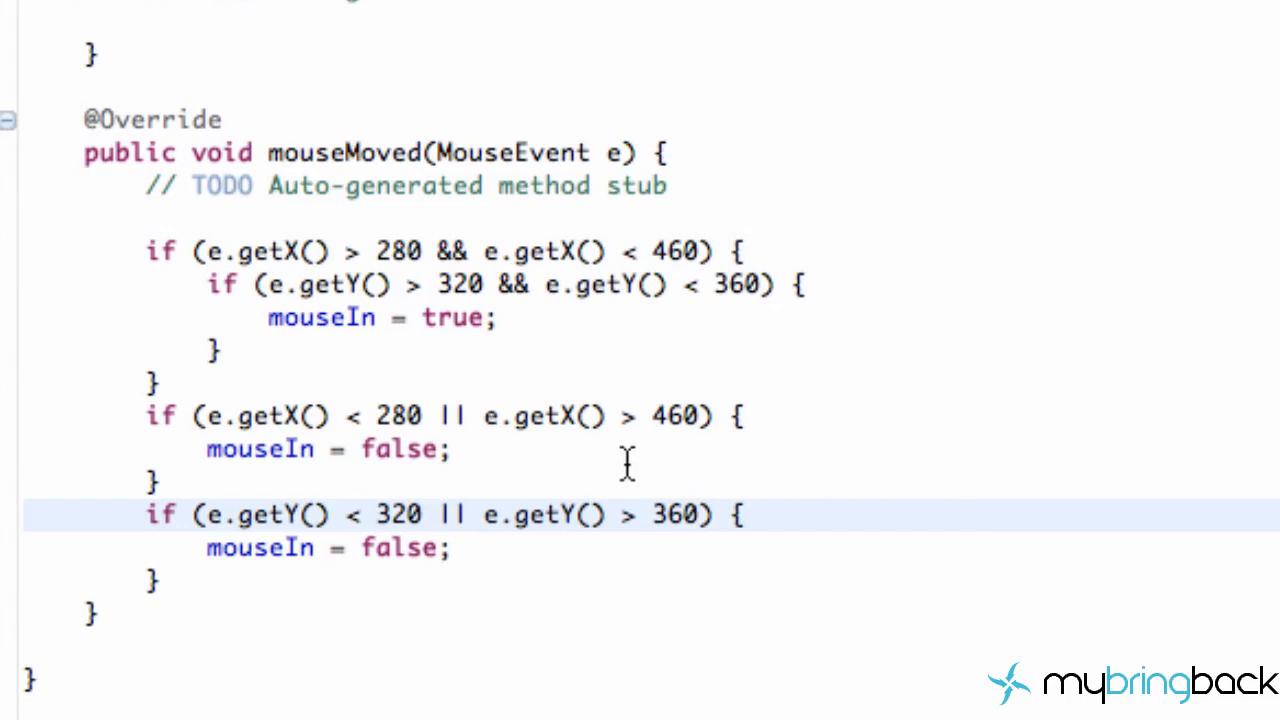
{"action": "double_click", "coordinate": [260, 449]}
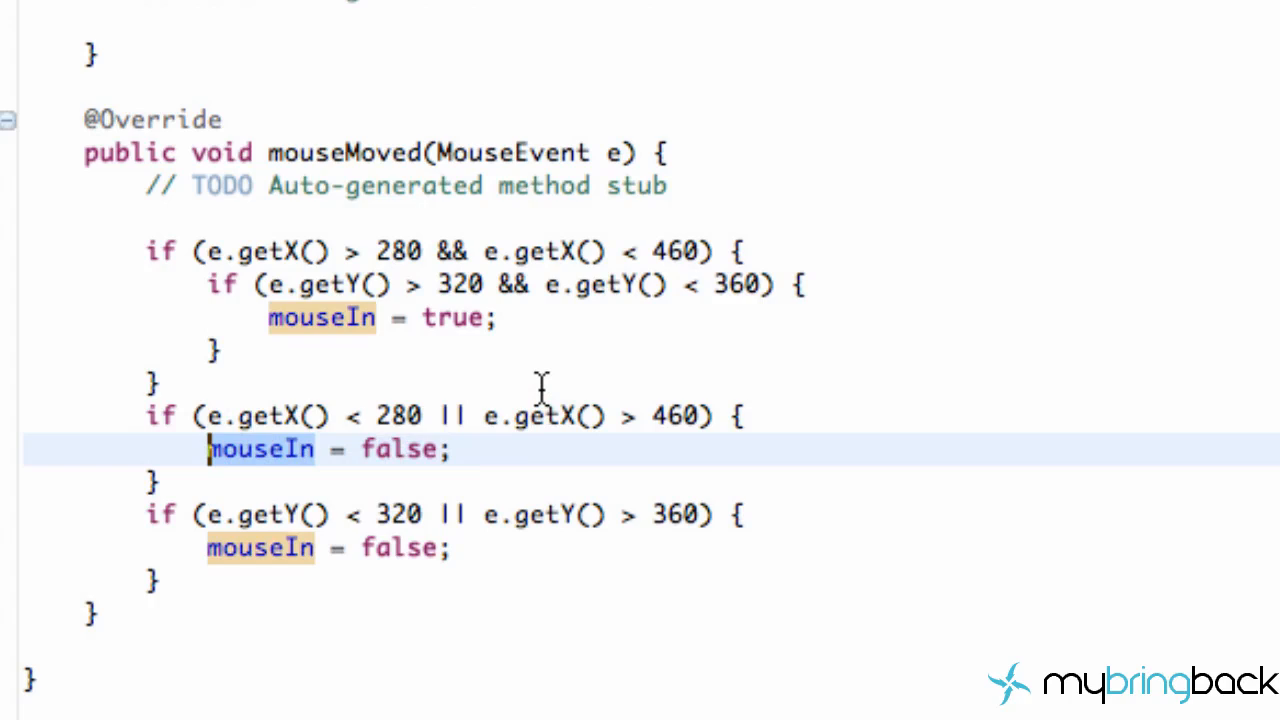
{"action": "mouse_move", "coordinate": [524, 213]}
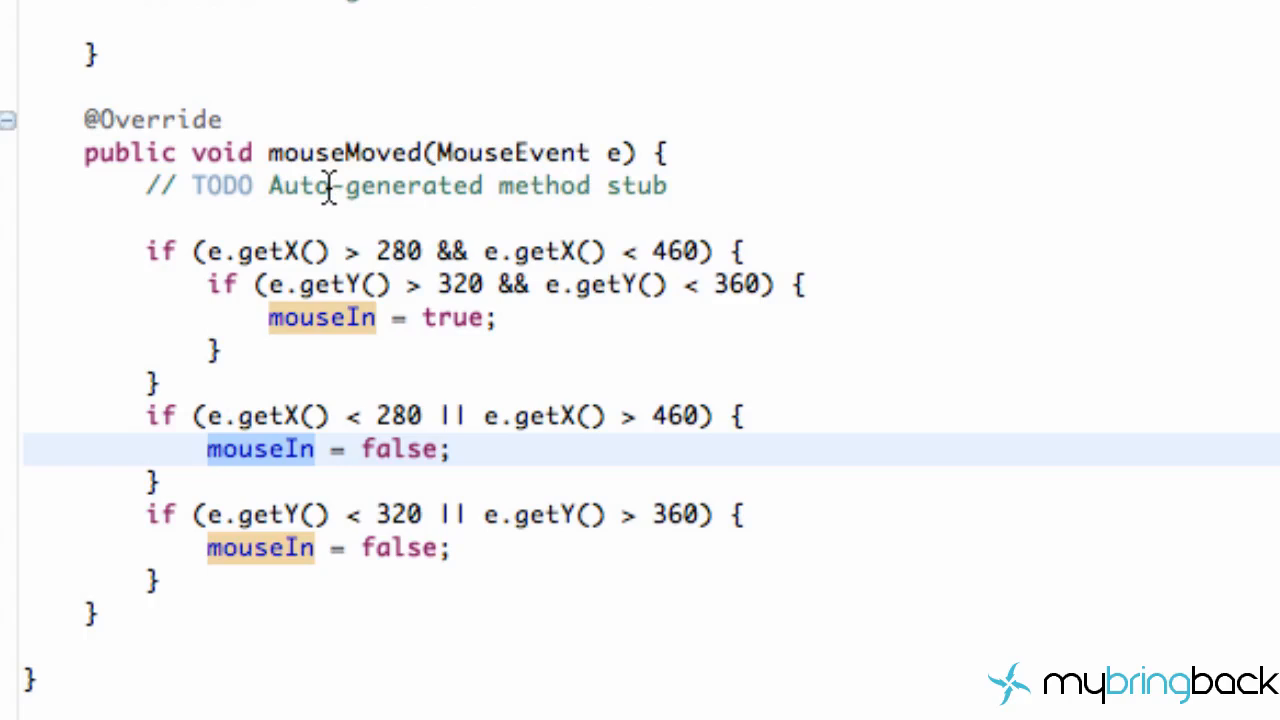
{"action": "mouse_move", "coordinate": [330, 210]}
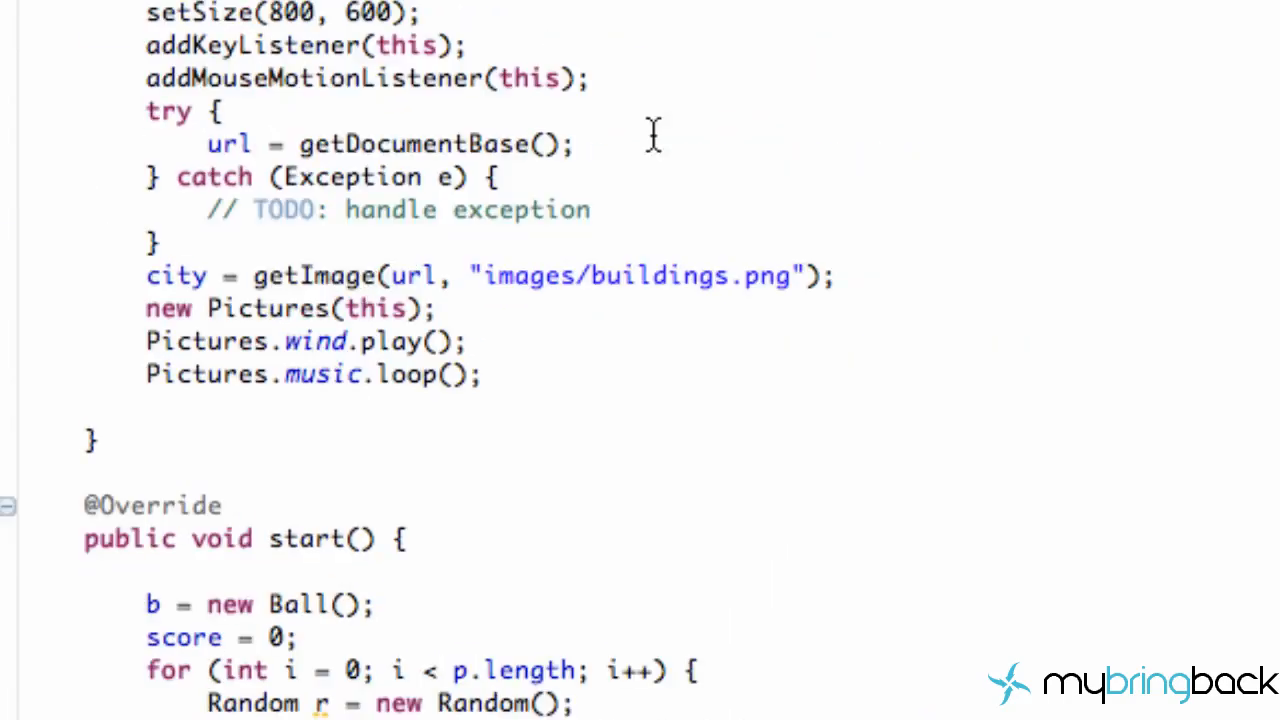
Add MouseListener after MouseMotionListener in the StartingPoint class declaration.
{"action": "scroll", "scroll_direction": "up", "scroll_amount": 3}
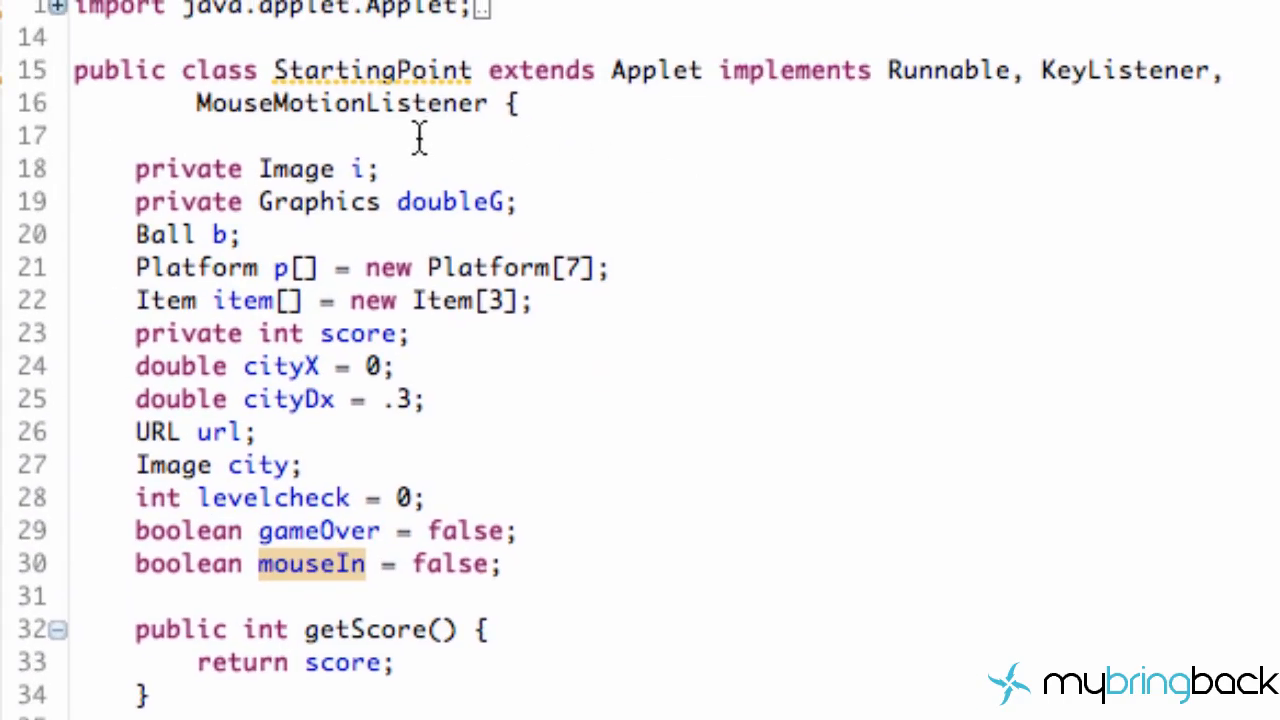
{"action": "left_click", "coordinate": [482, 103]}
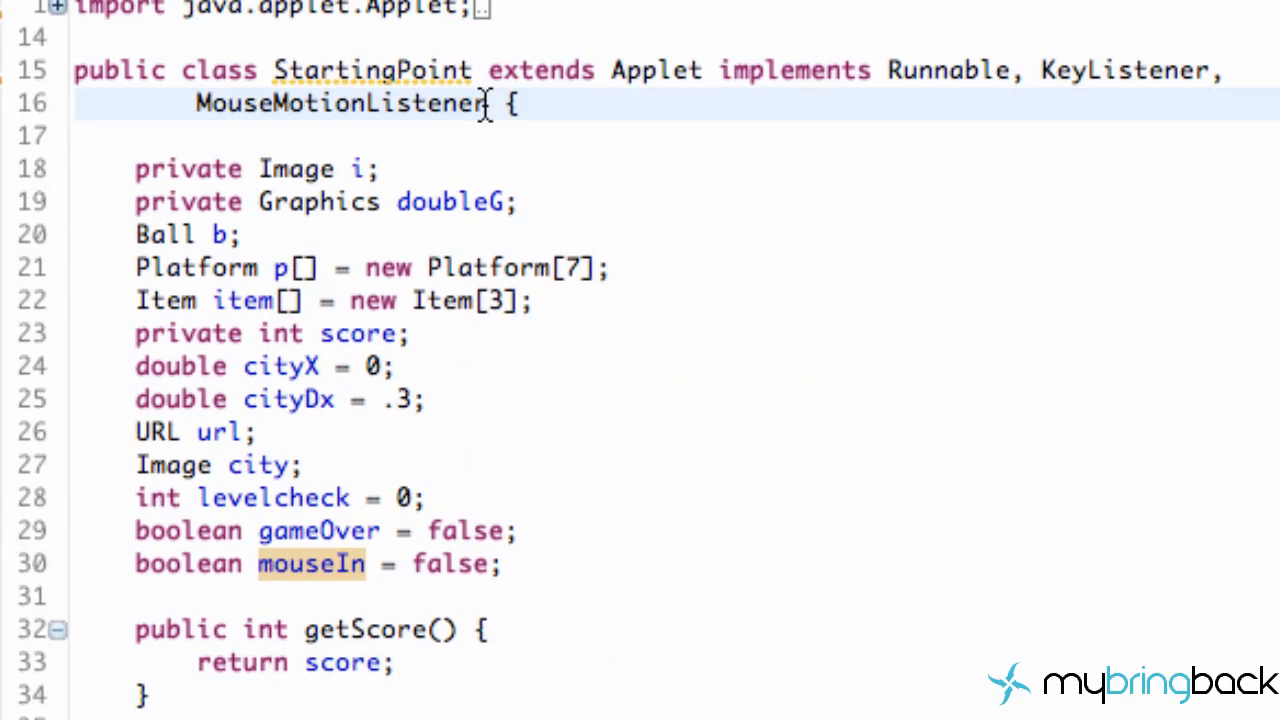
{"action": "type", "text": ","}
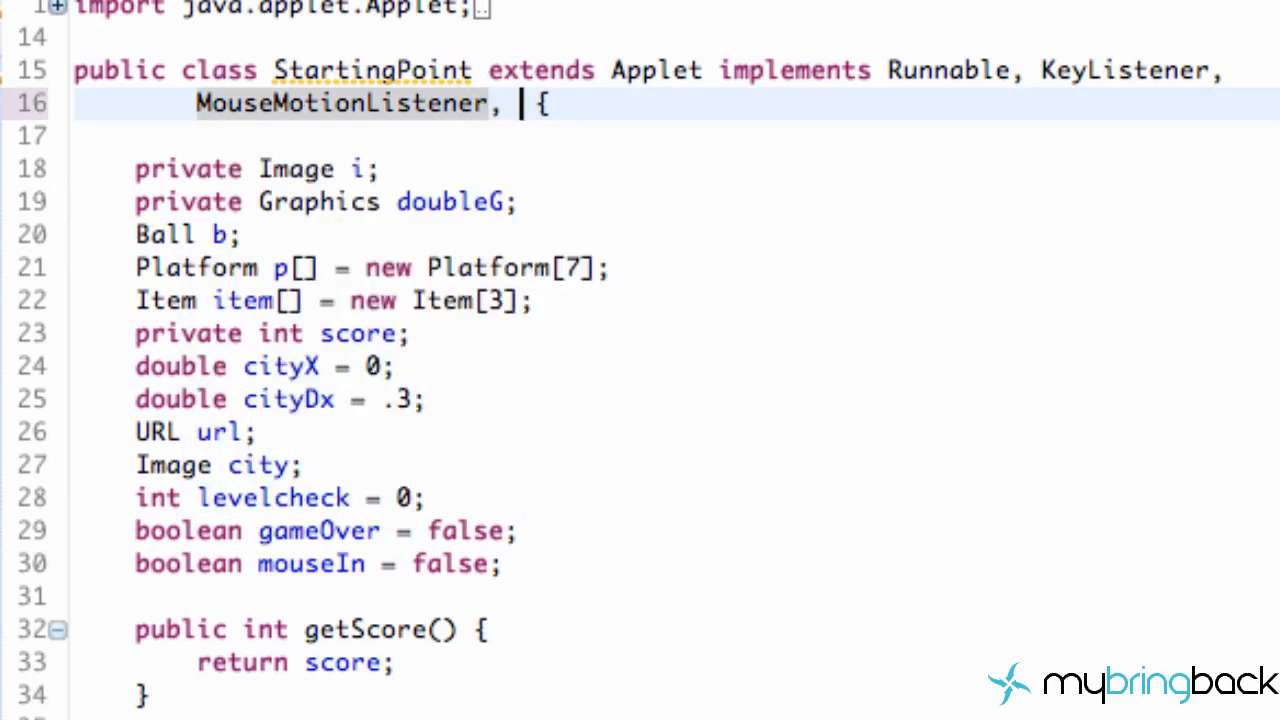
{"action": "type", "text": "M"}
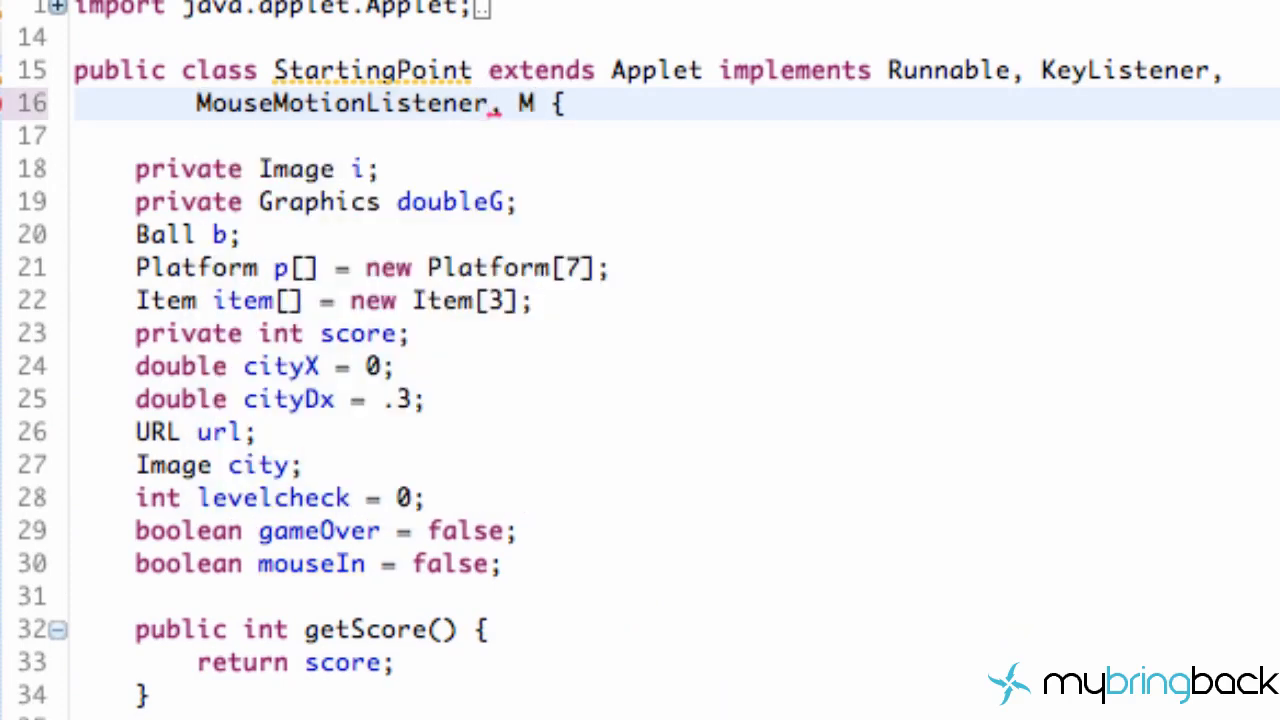
{"action": "type", "text": "OU"}
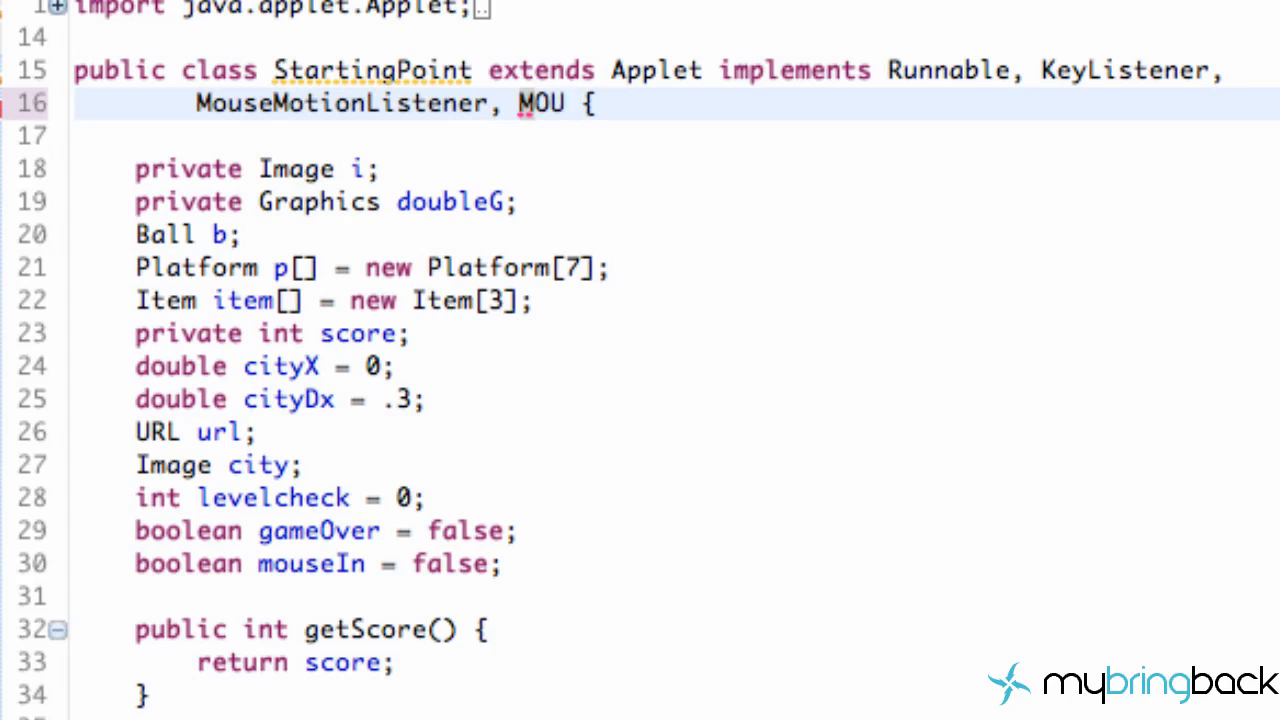
{"action": "type", "text": "u"}
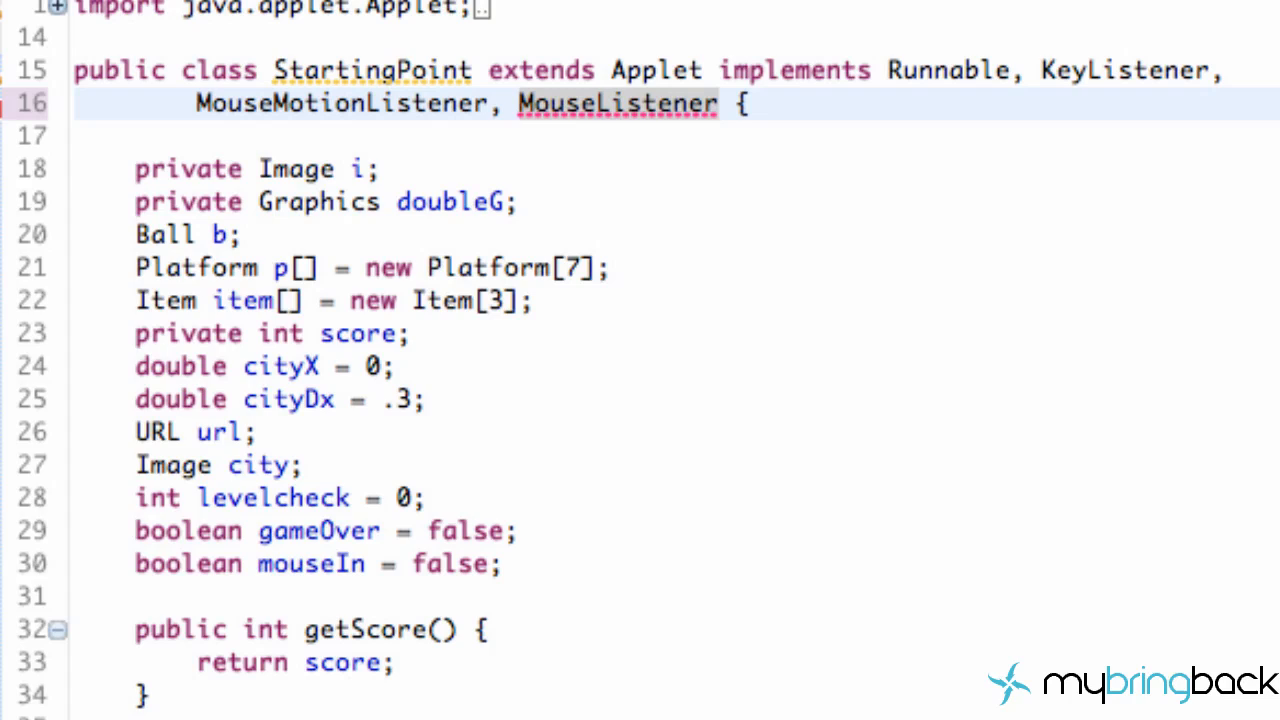
{"action": "left_click", "coordinate": [720, 103]}
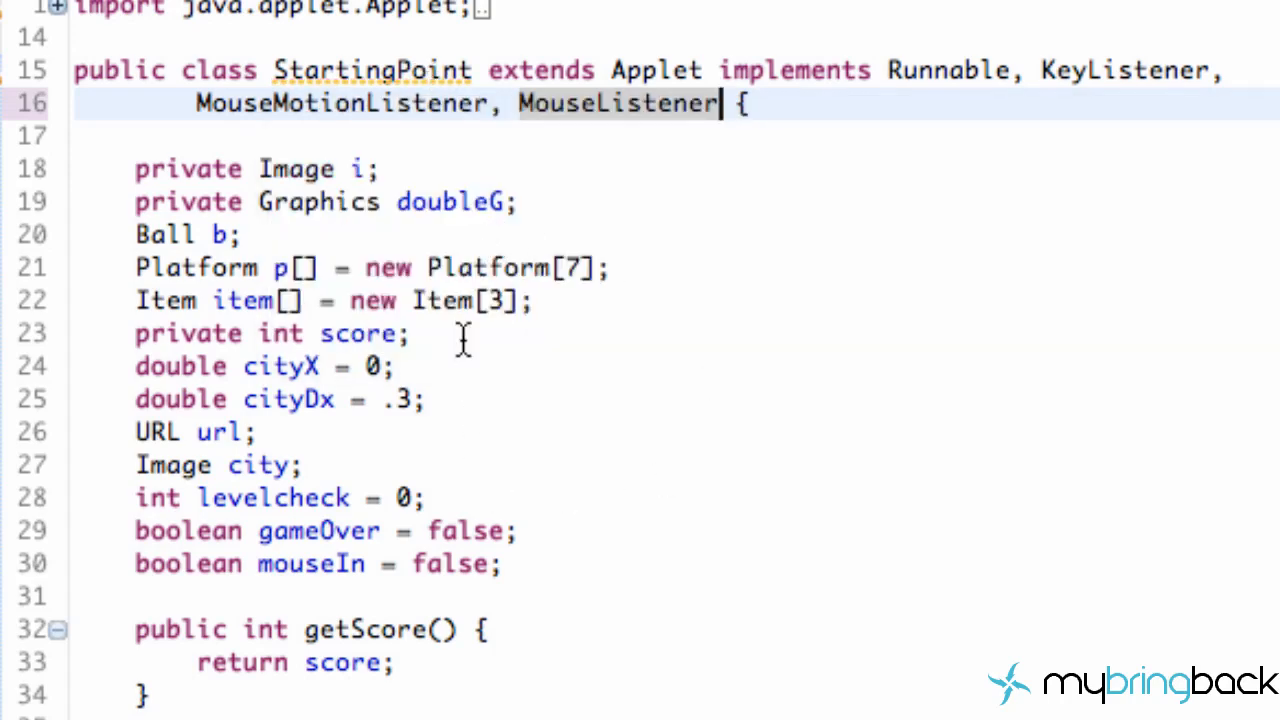
{"action": "scroll", "scroll_direction": "down", "scroll_amount": 3}
{"action": "type", "text": "addM"}
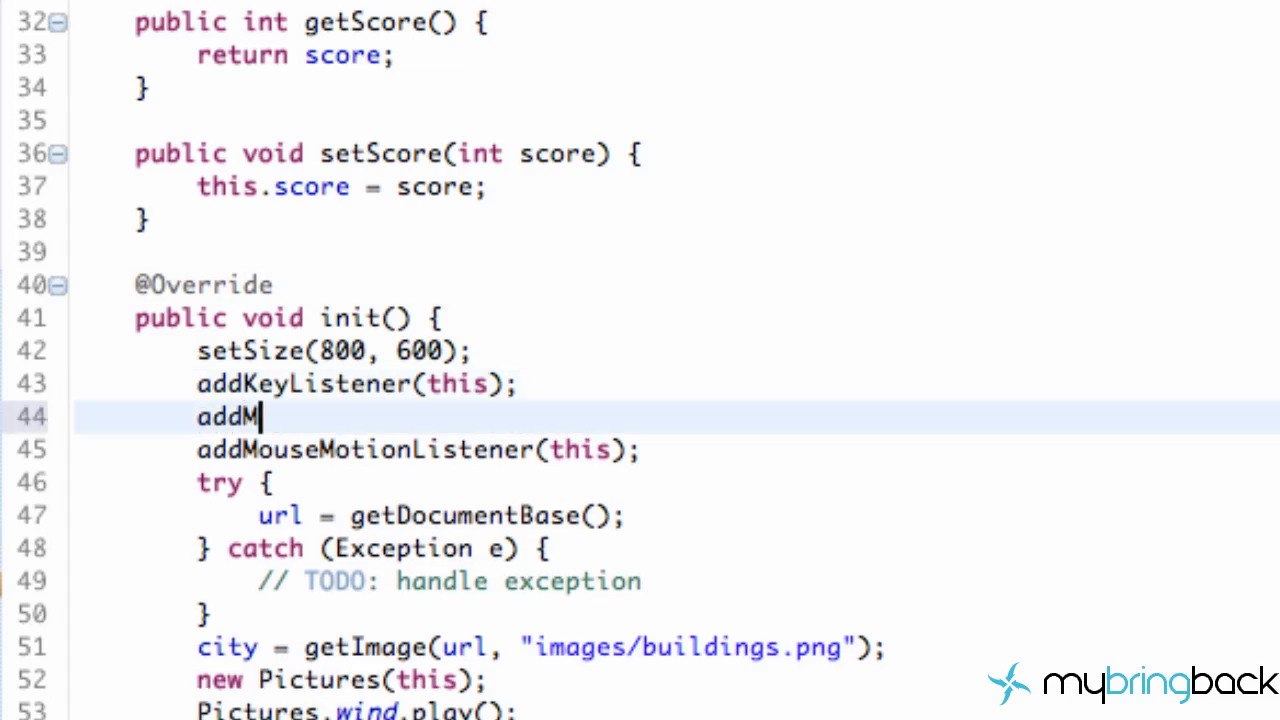
Complete the line addMouseListener(this); below addKeyListener(this); in init().
{"action": "type", "text": "ouseL"}
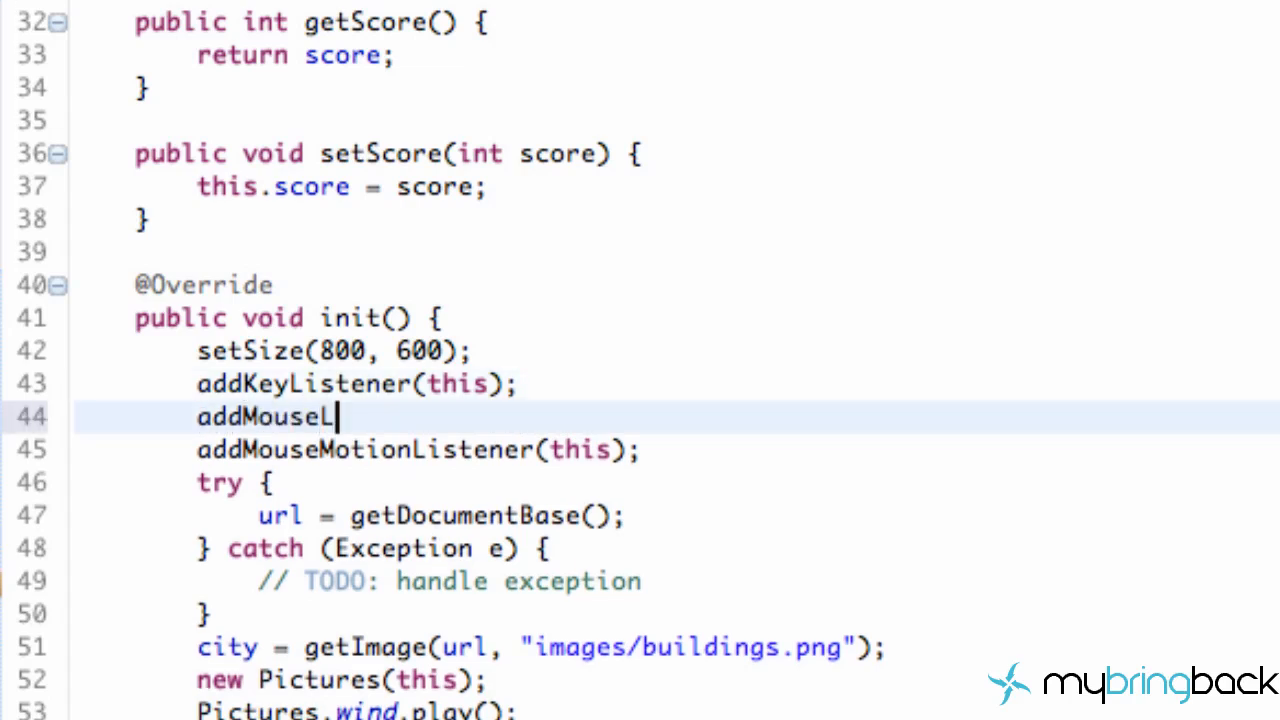
{"action": "type", "text": "istene"}
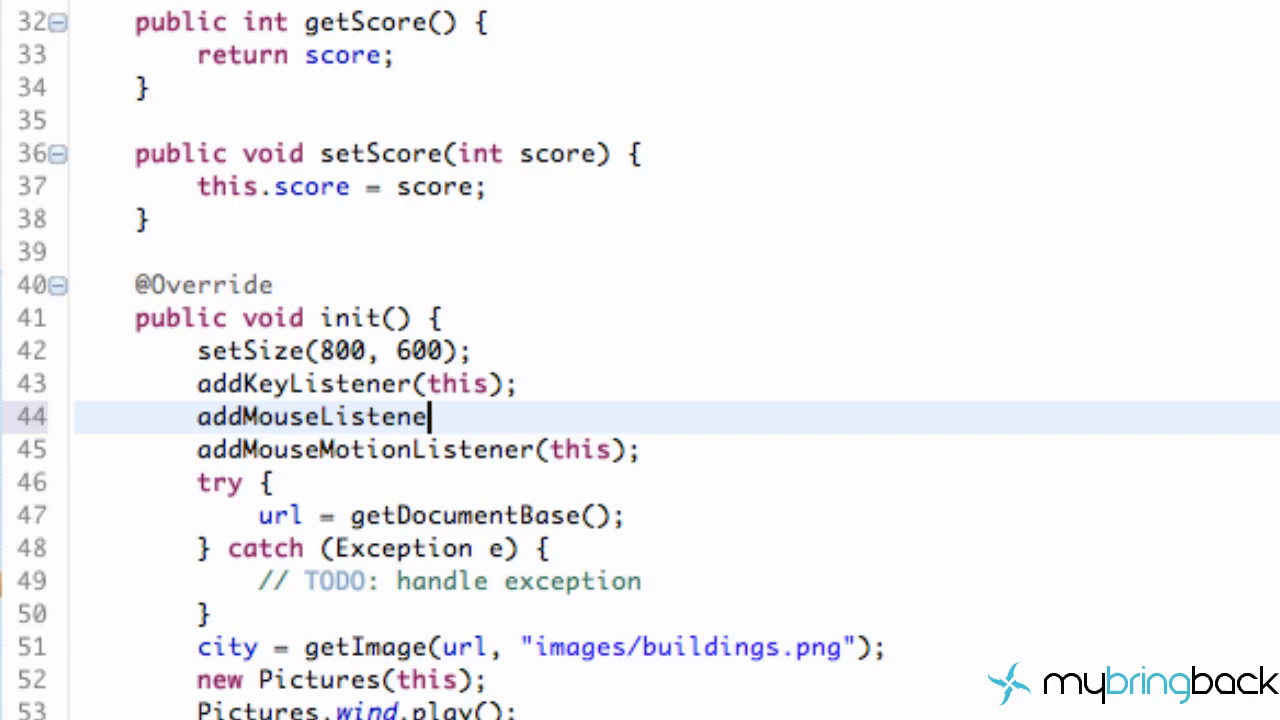
{"action": "type", "text": "r(this);"}
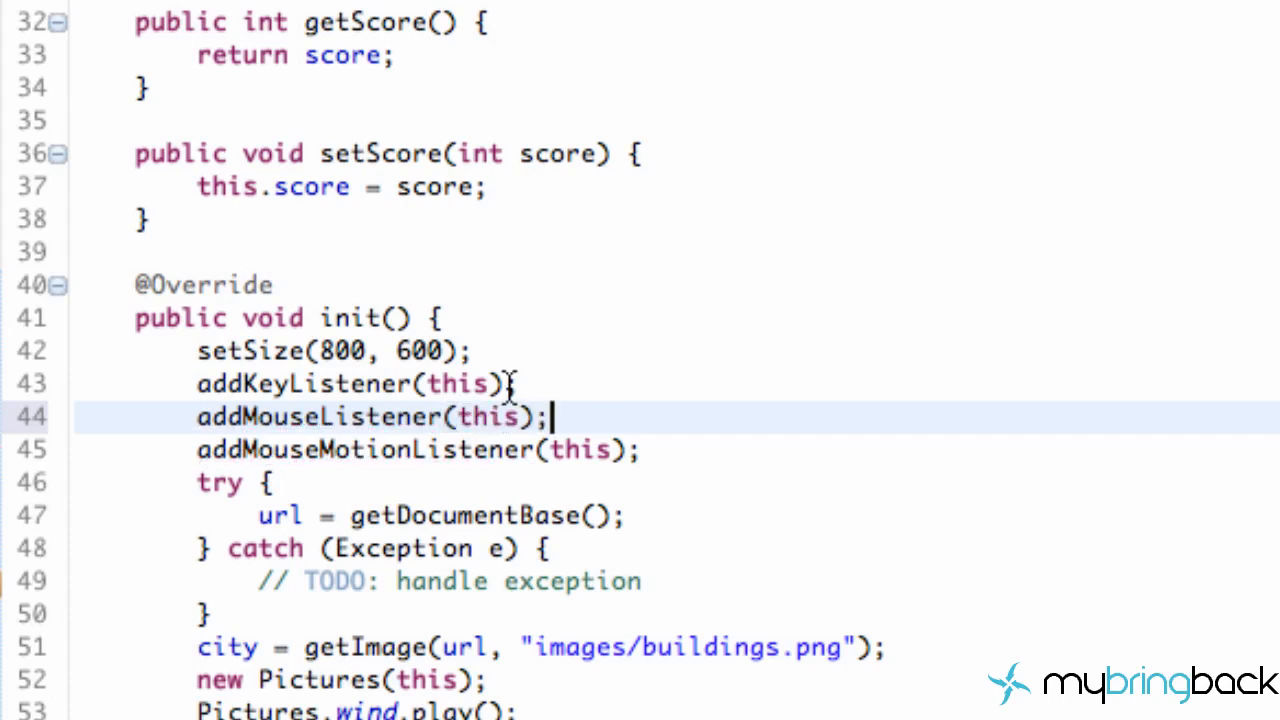
{"action": "scroll", "scroll_direction": "down", "scroll_amount": 3}
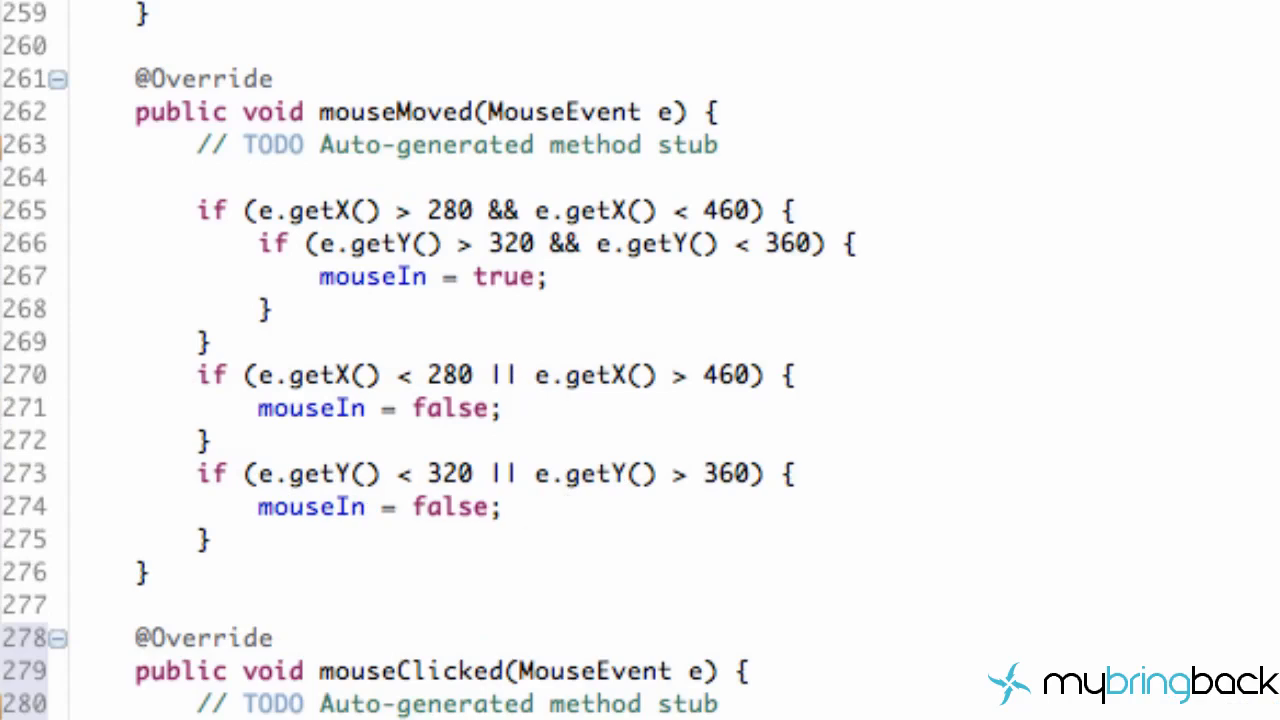
{"action": "scroll", "scroll_direction": "down", "scroll_amount": 3}
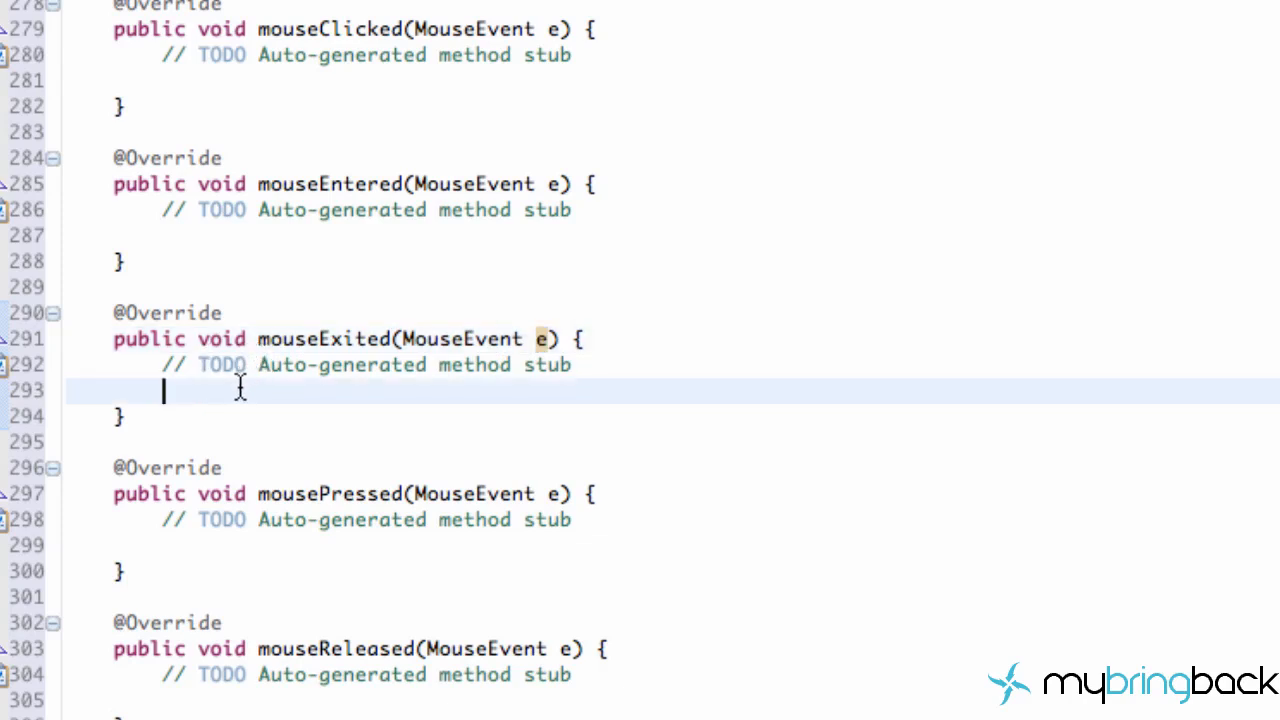
{"action": "mouse_move", "coordinate": [1060, 84]}
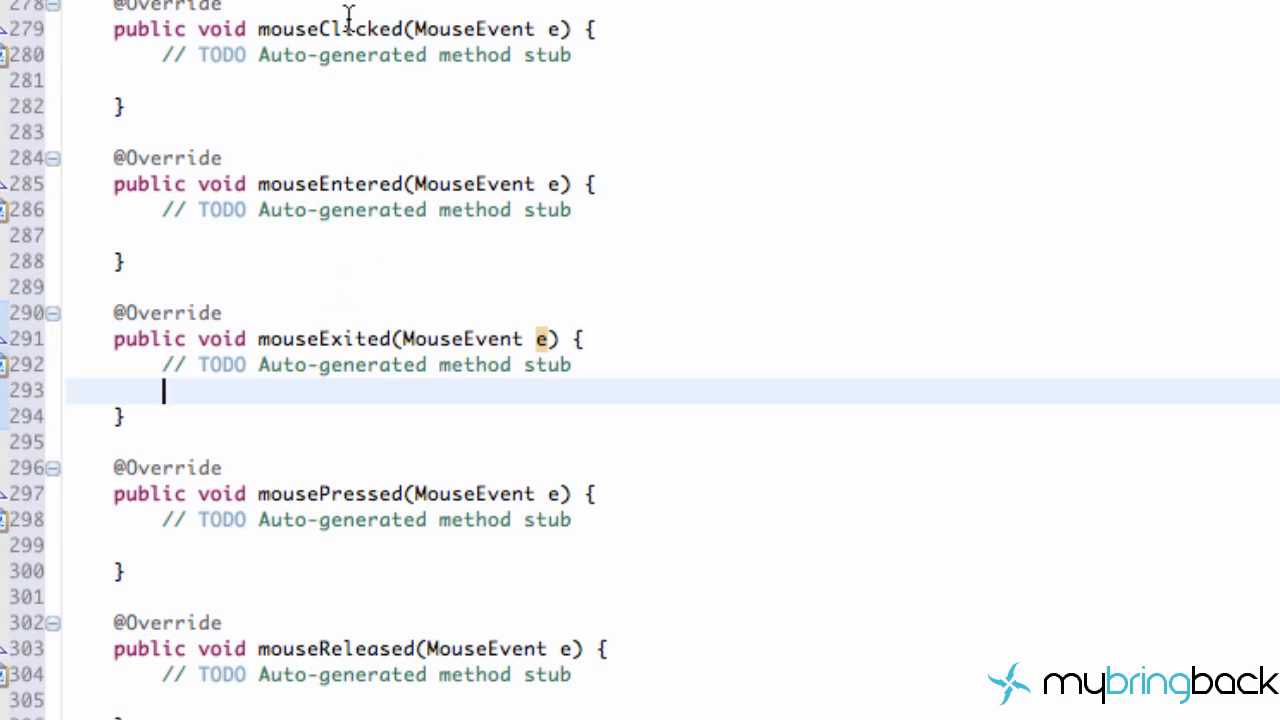
{"action": "mouse_move", "coordinate": [350, 28]}
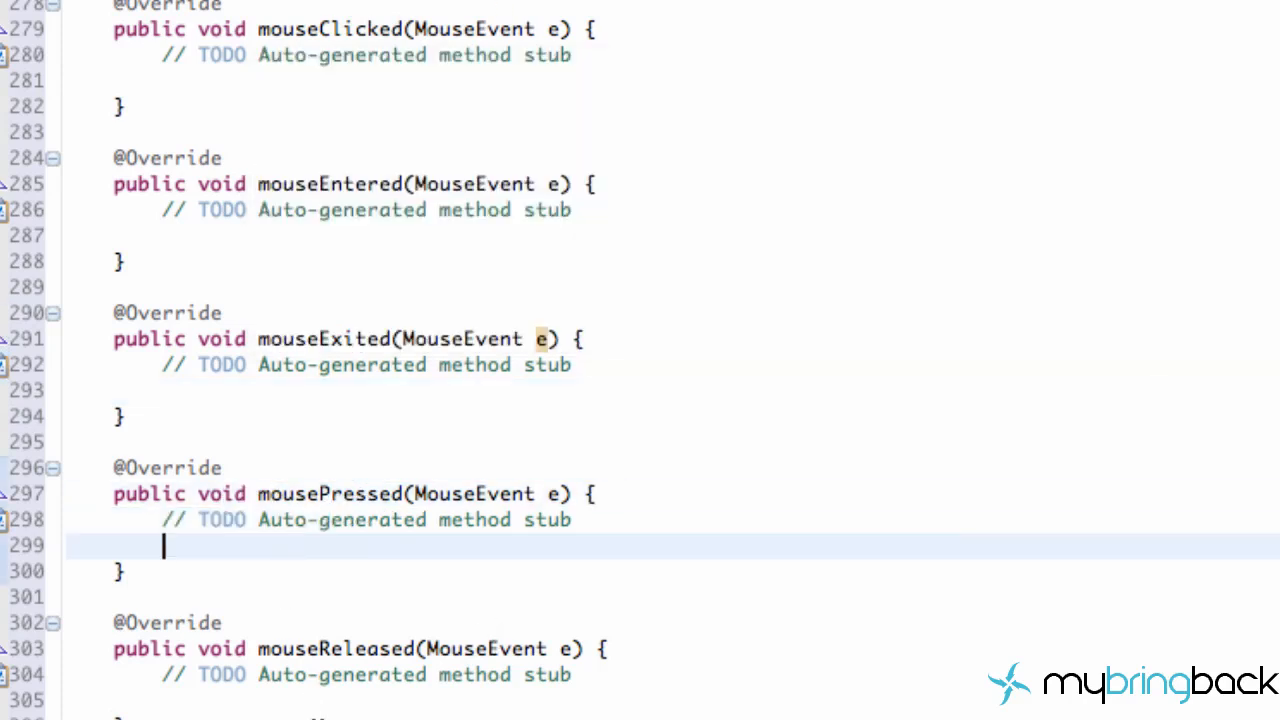
{"action": "left_click", "coordinate": [307, 690]}
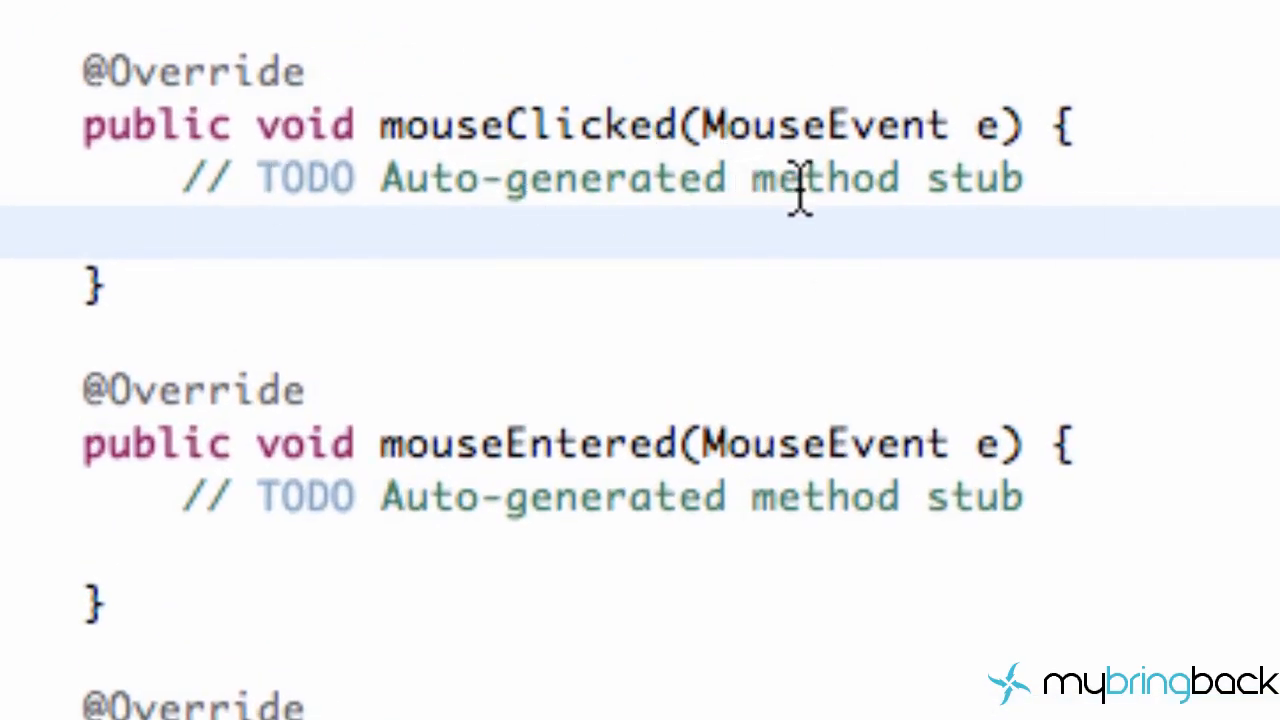
Write if (mouseIn) { start(); } inside the mouseClicked method.
{"action": "type", "text": "if"}
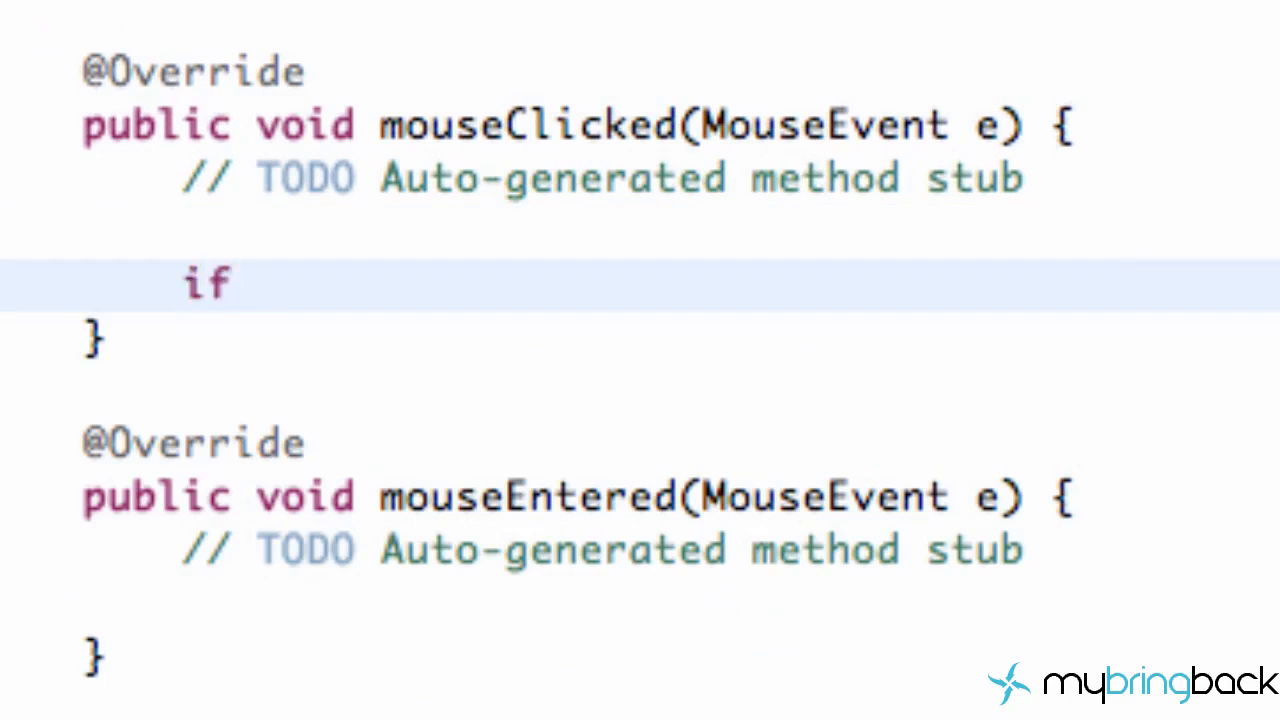
{"action": "type", "text": "(mouse)"}
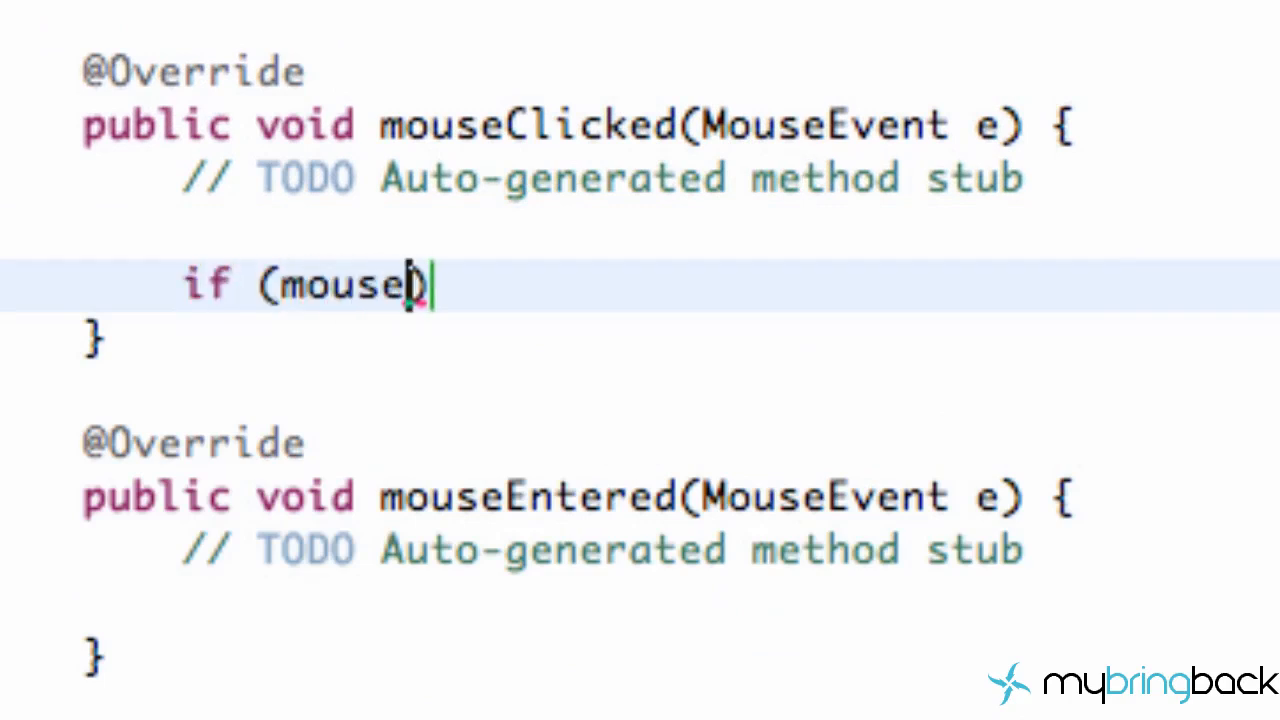
{"action": "type", "text": "In"}
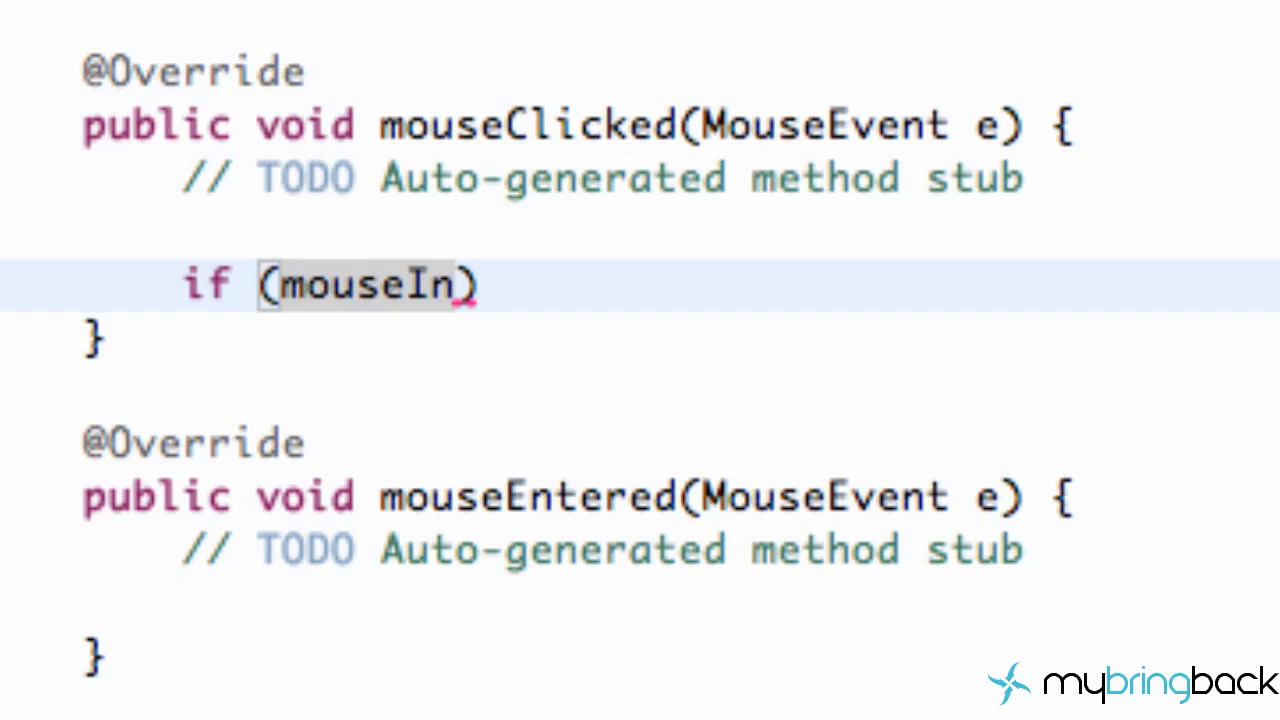
{"action": "type", "text": "{"}
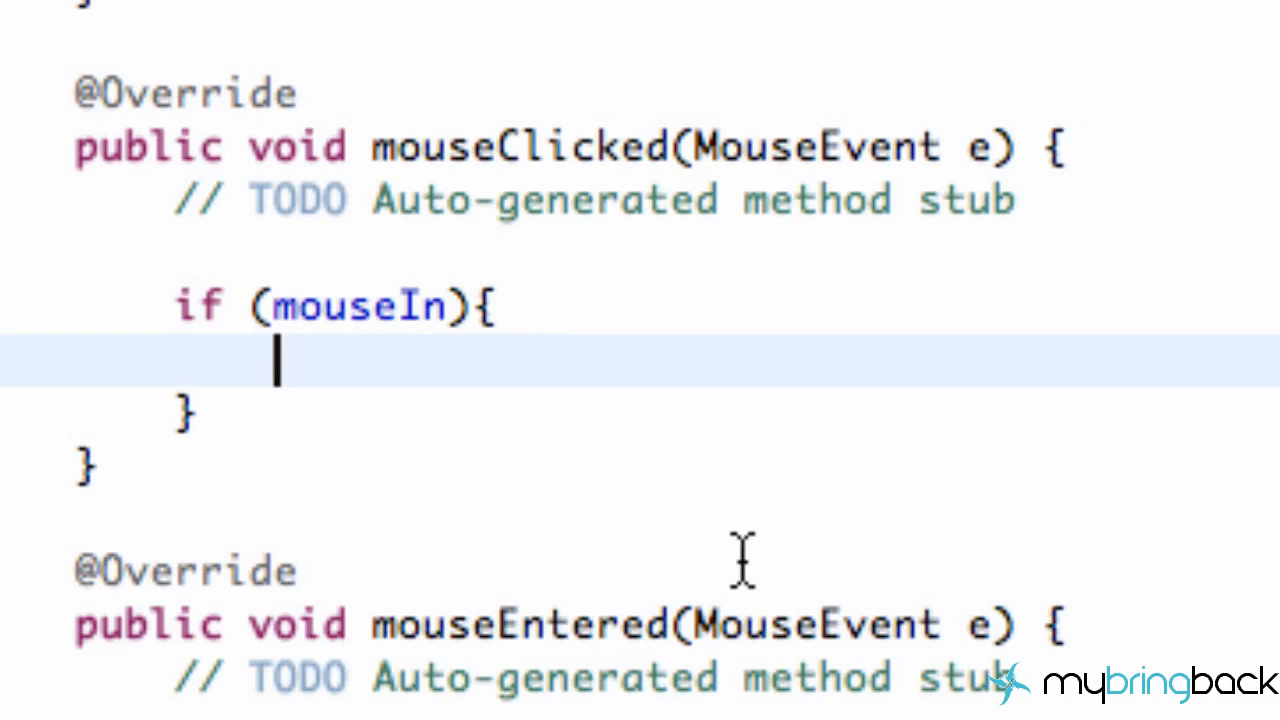
{"action": "type", "text": "start"}
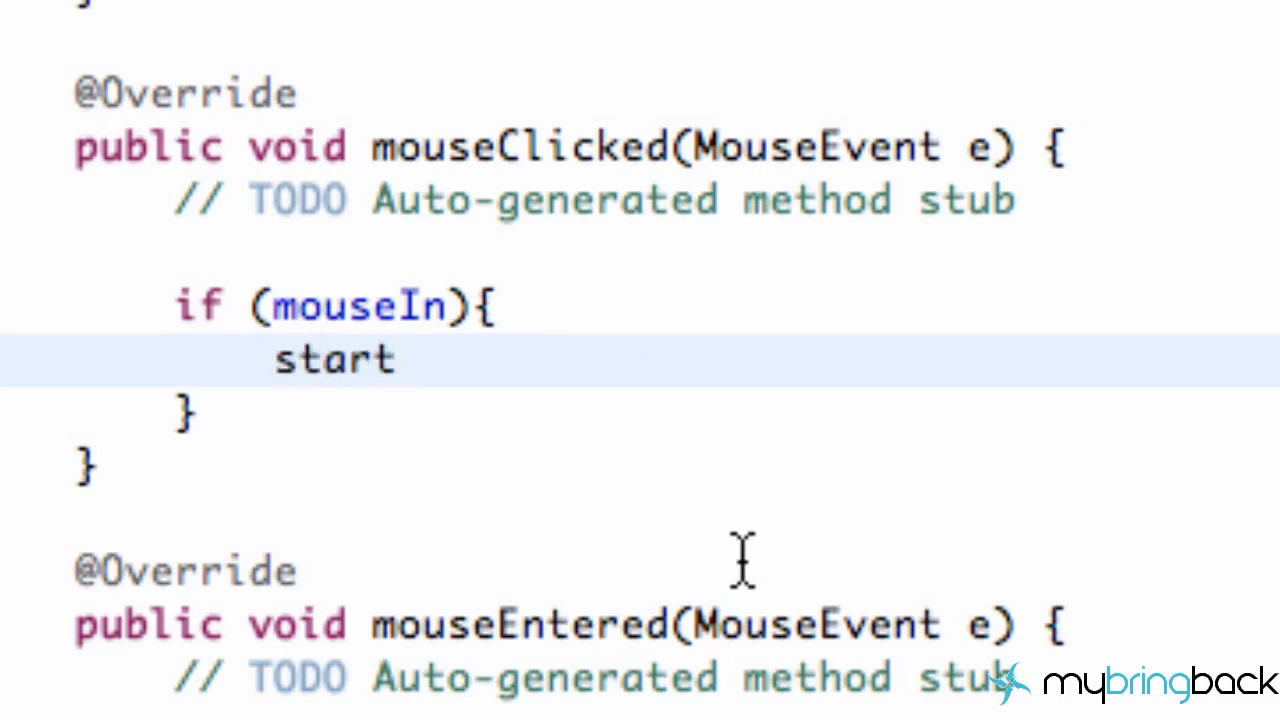
{"action": "type", "text": "();"}
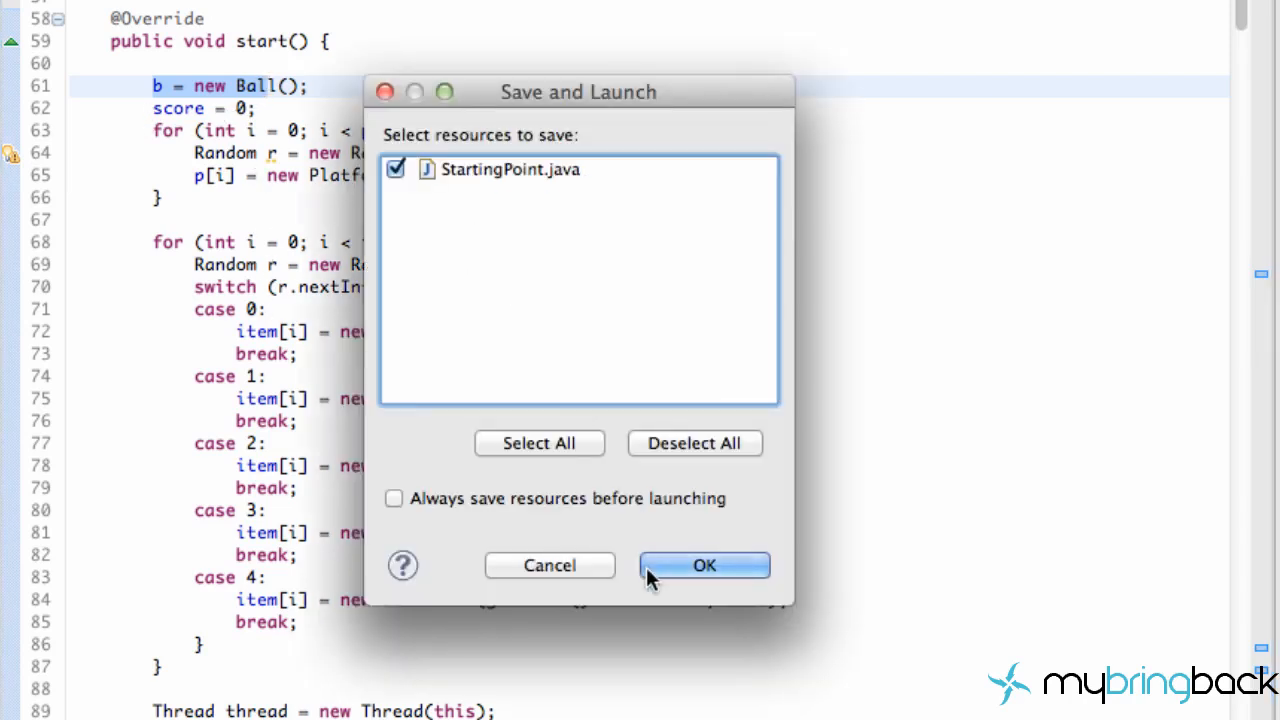
Save and launch the applet, then repeatedly try Play again? after game over.
{"action": "left_click", "coordinate": [704, 565]}
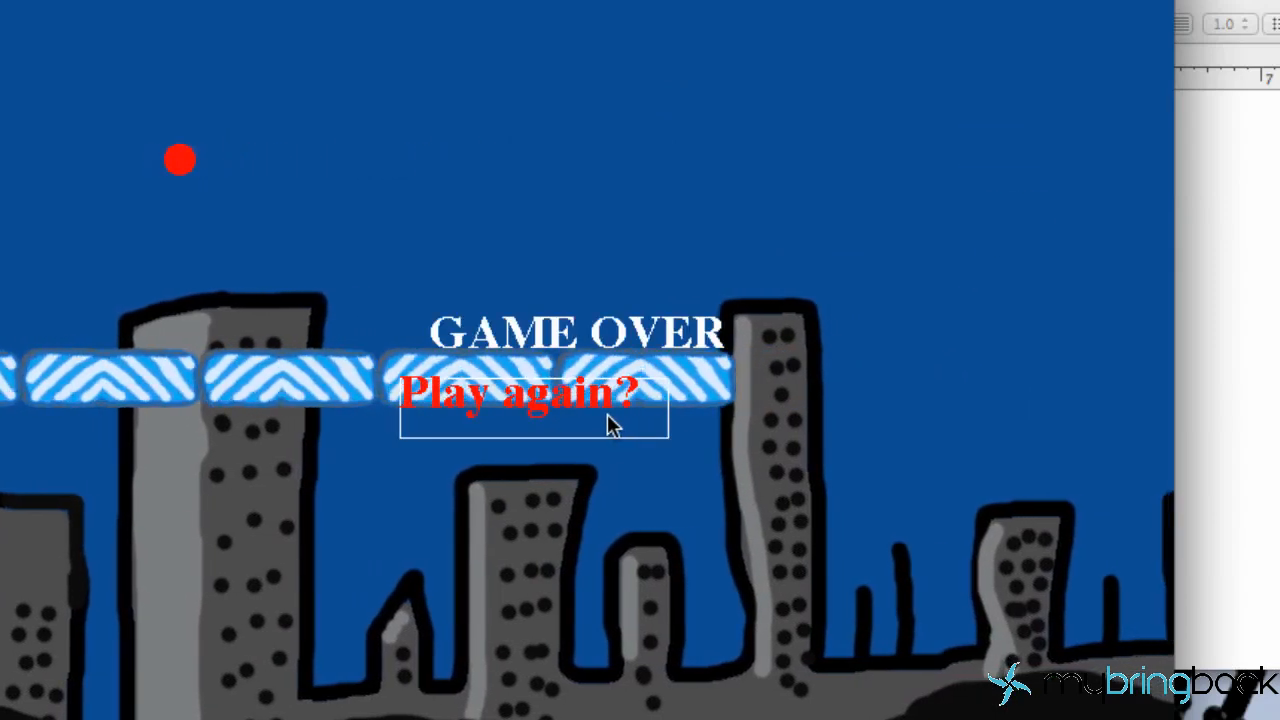
{"action": "left_click", "coordinate": [516, 392]}
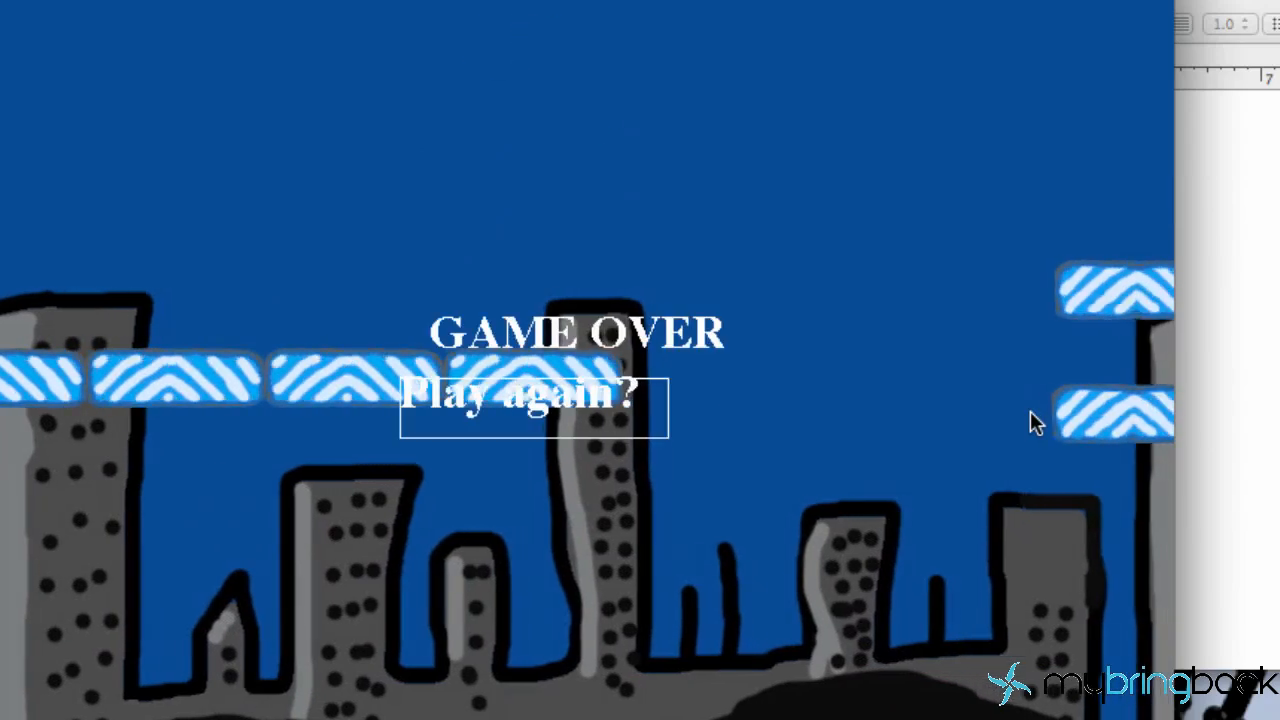
{"action": "left_click", "coordinate": [532, 395]}
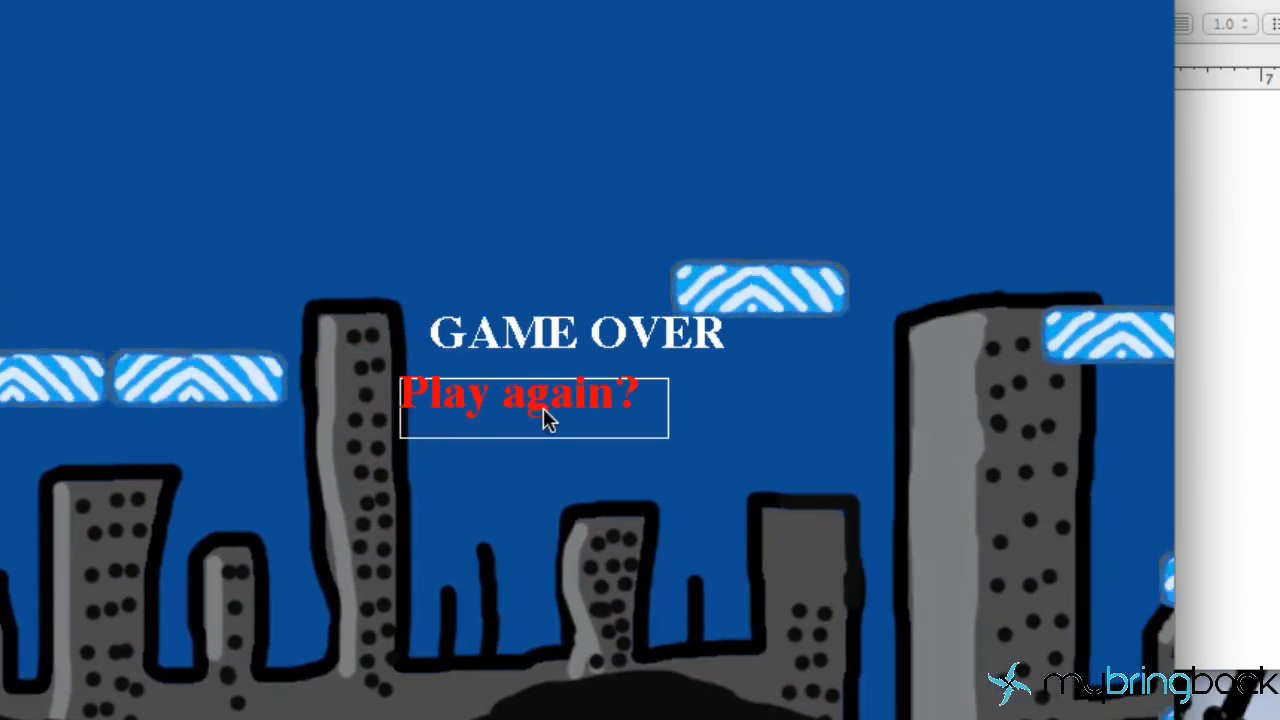
{"action": "left_click", "coordinate": [533, 405]}
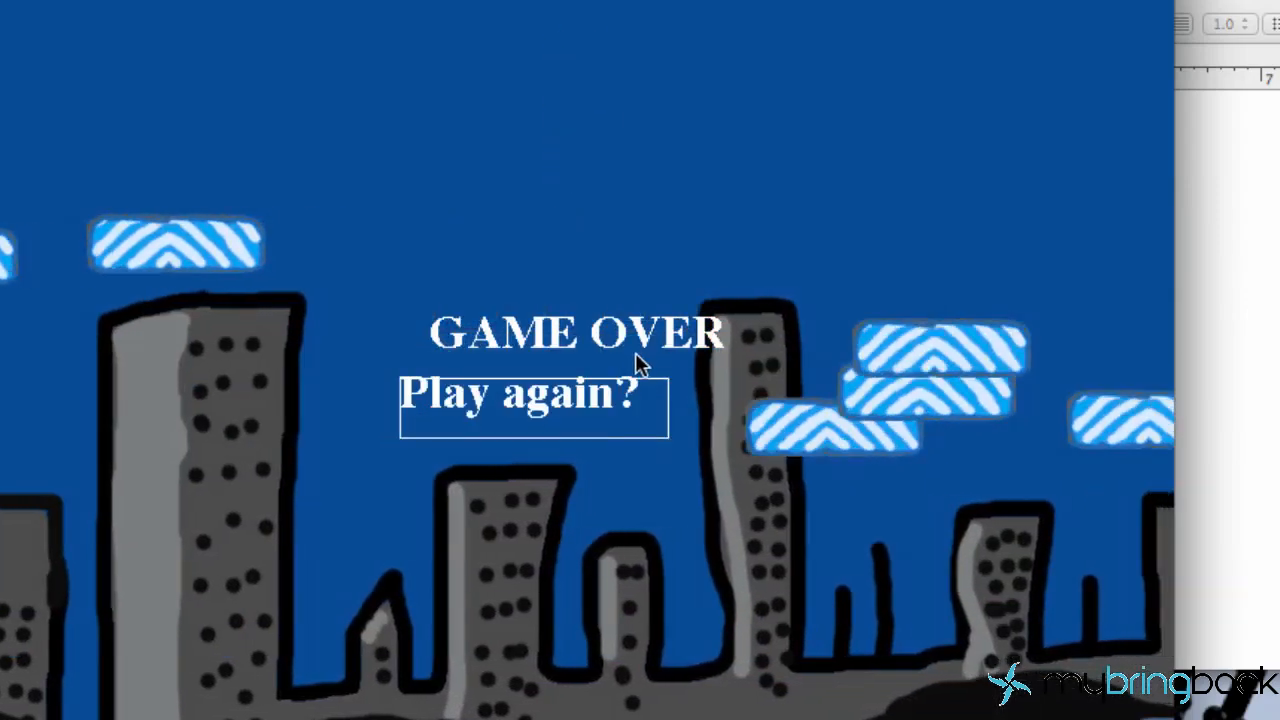
{"action": "left_click", "coordinate": [533, 393]}
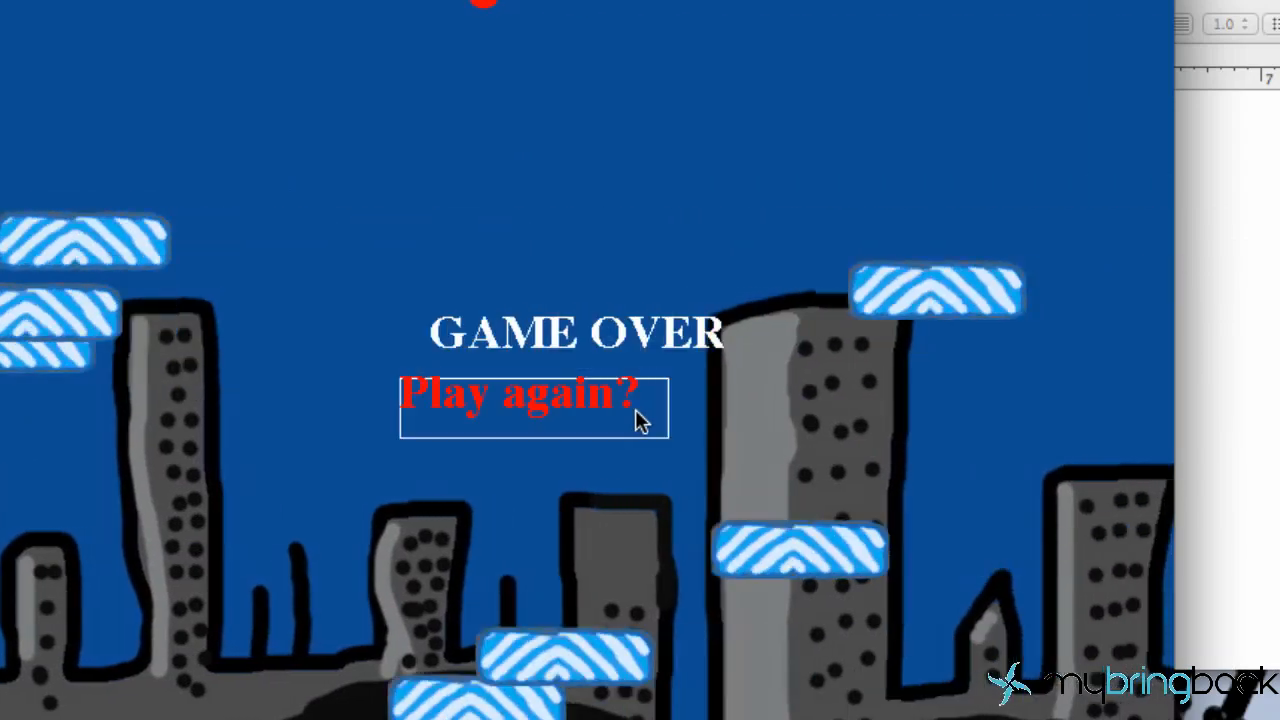
{"action": "left_click", "coordinate": [517, 393]}
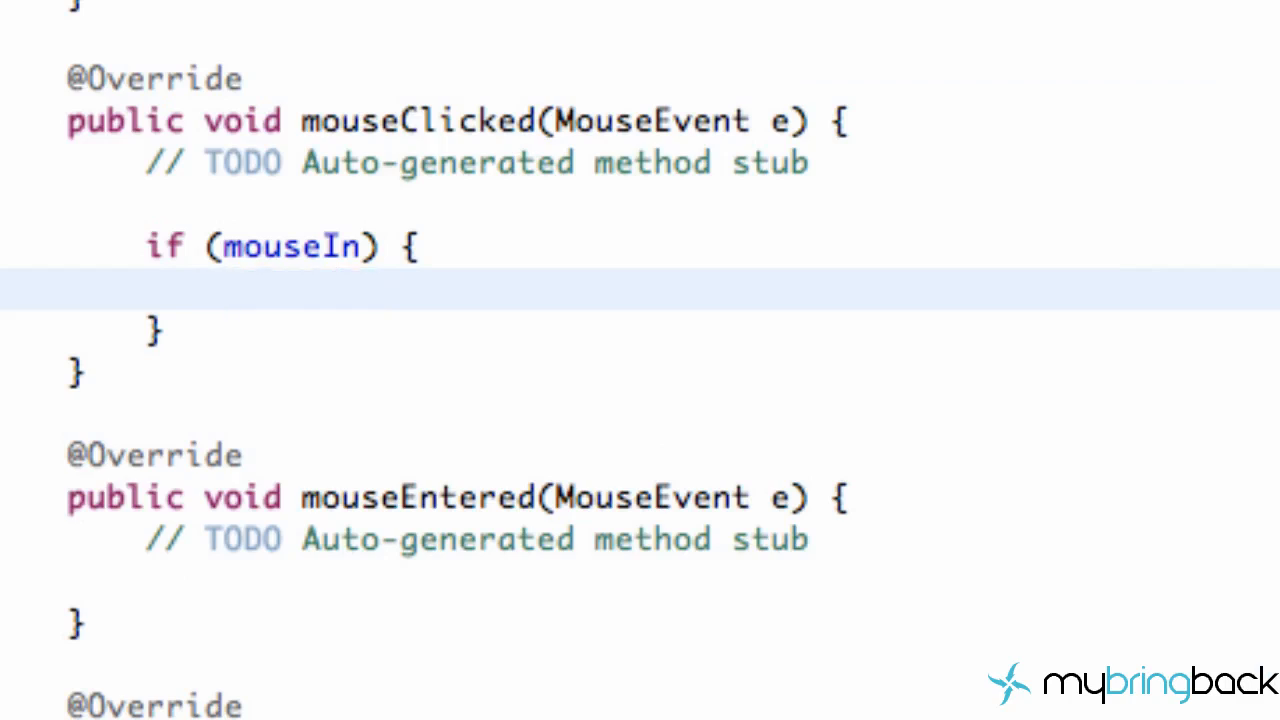
Return to the if (mouseIn) block in mouseClicked in the editor.
{"action": "left_click", "coordinate": [225, 290]}
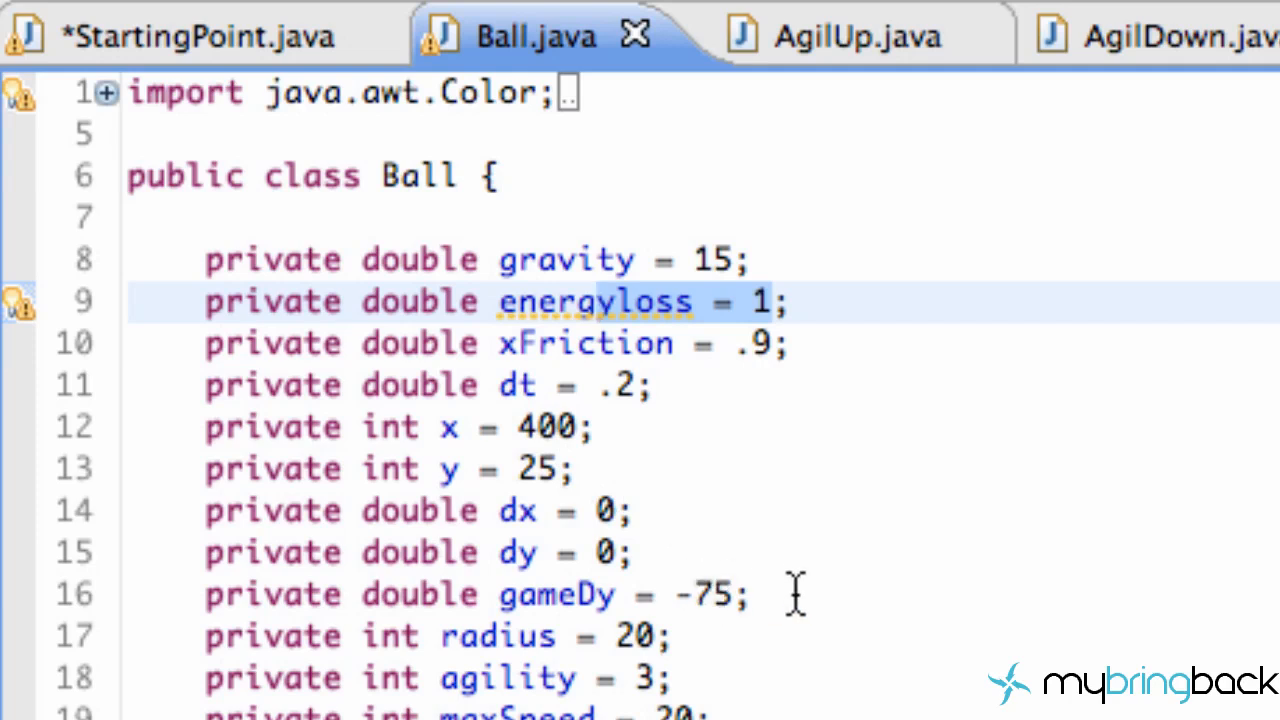
{"action": "mouse_move", "coordinate": [755, 595]}
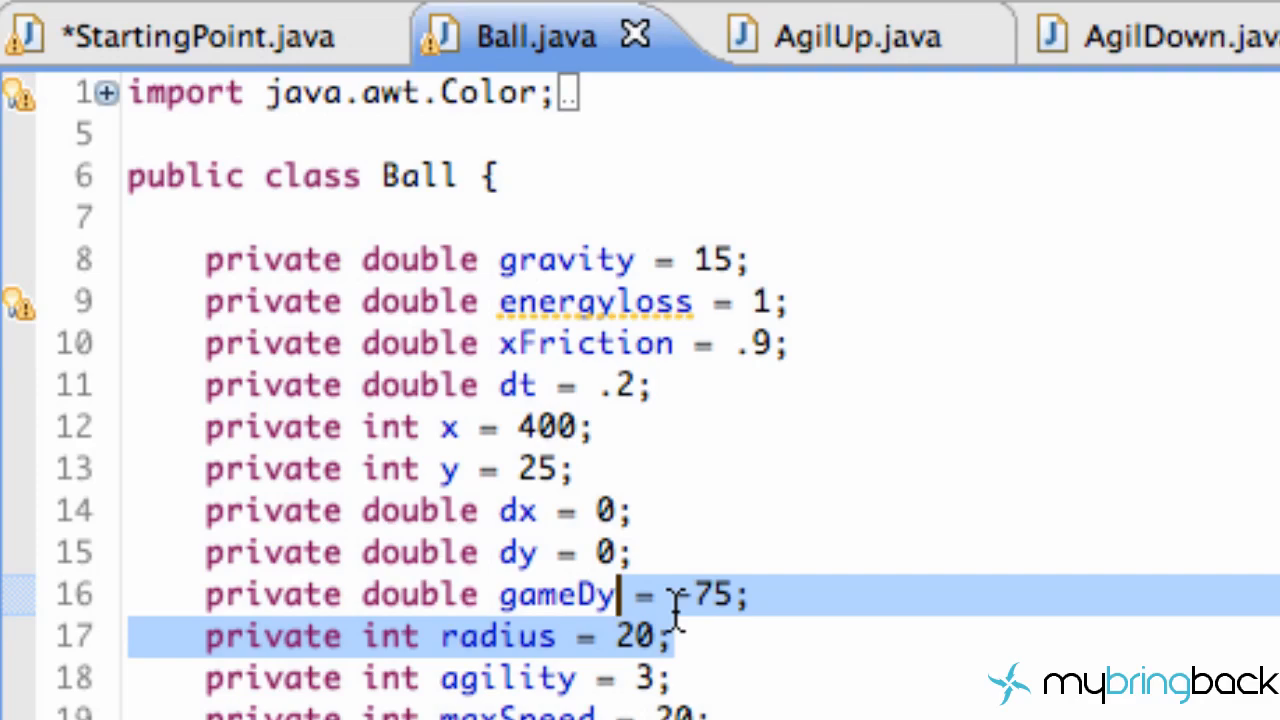
Switch to the Ball.java tab to inspect its field declarations.
{"action": "left_click", "coordinate": [195, 36]}
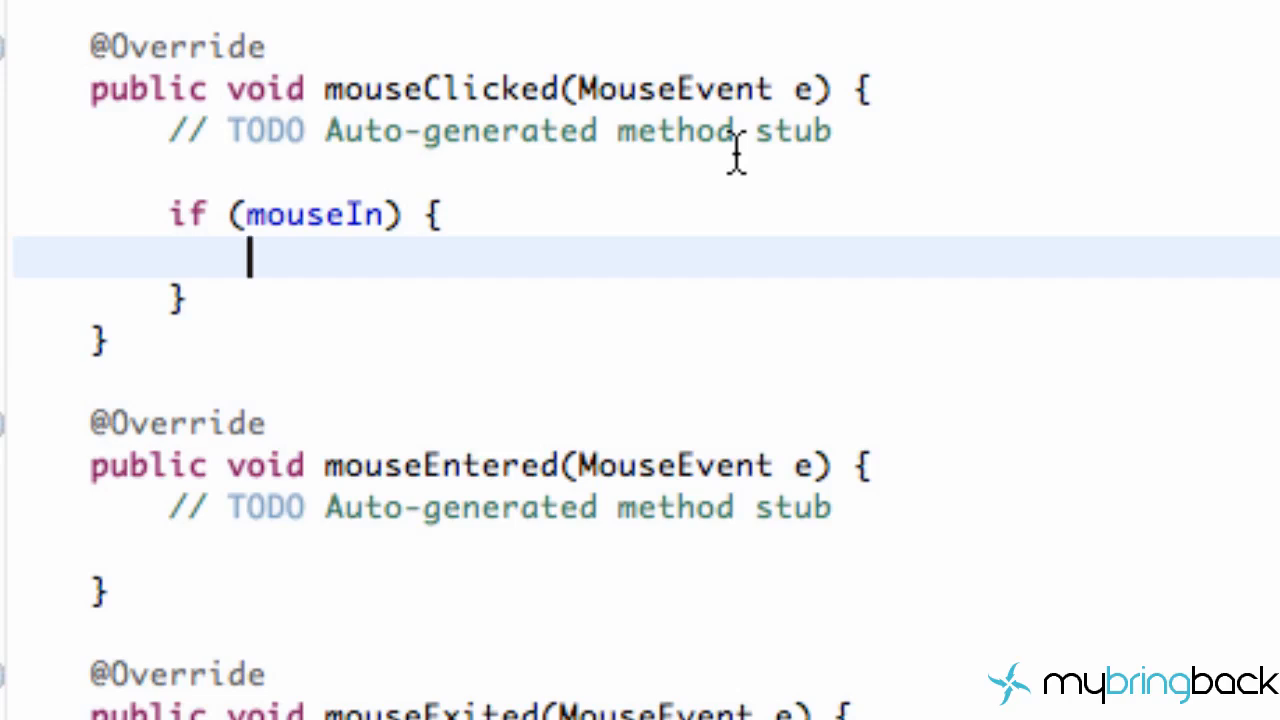
Inside the if (mouseIn) block, write b = null; followed by b = new Ball();.
{"action": "type", "text": "b ="}
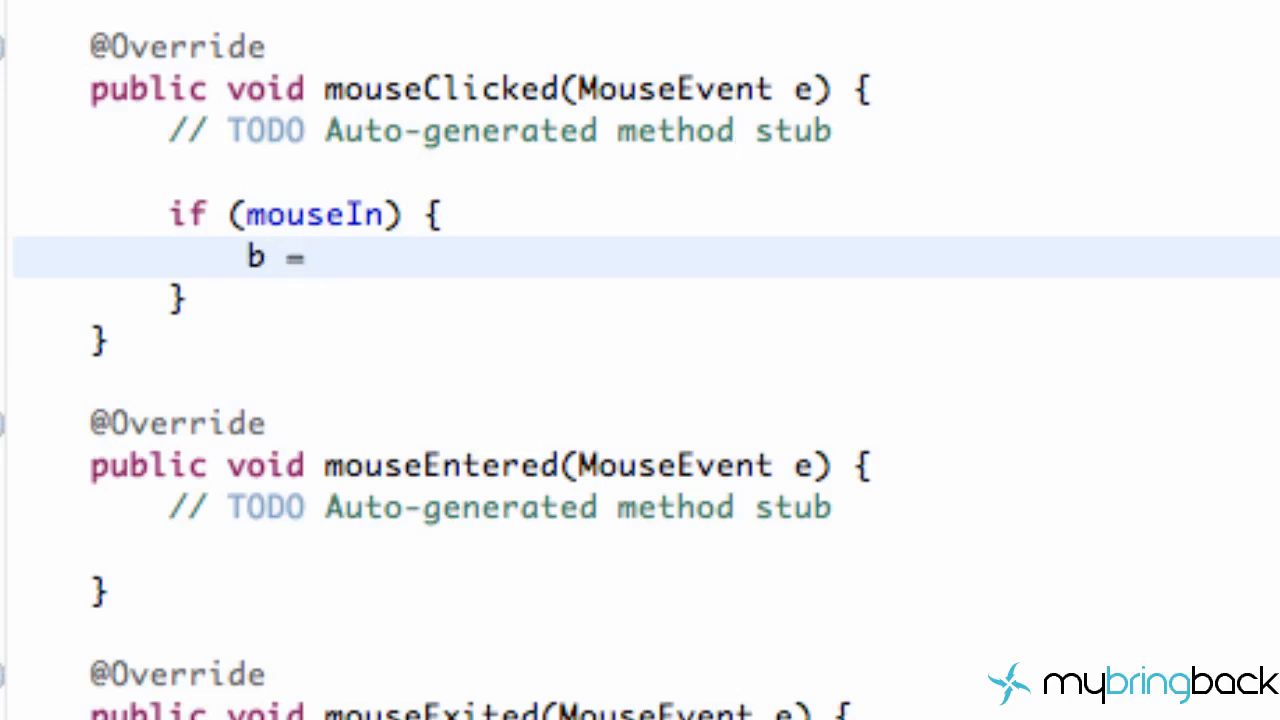
{"action": "type", "text": "new"}
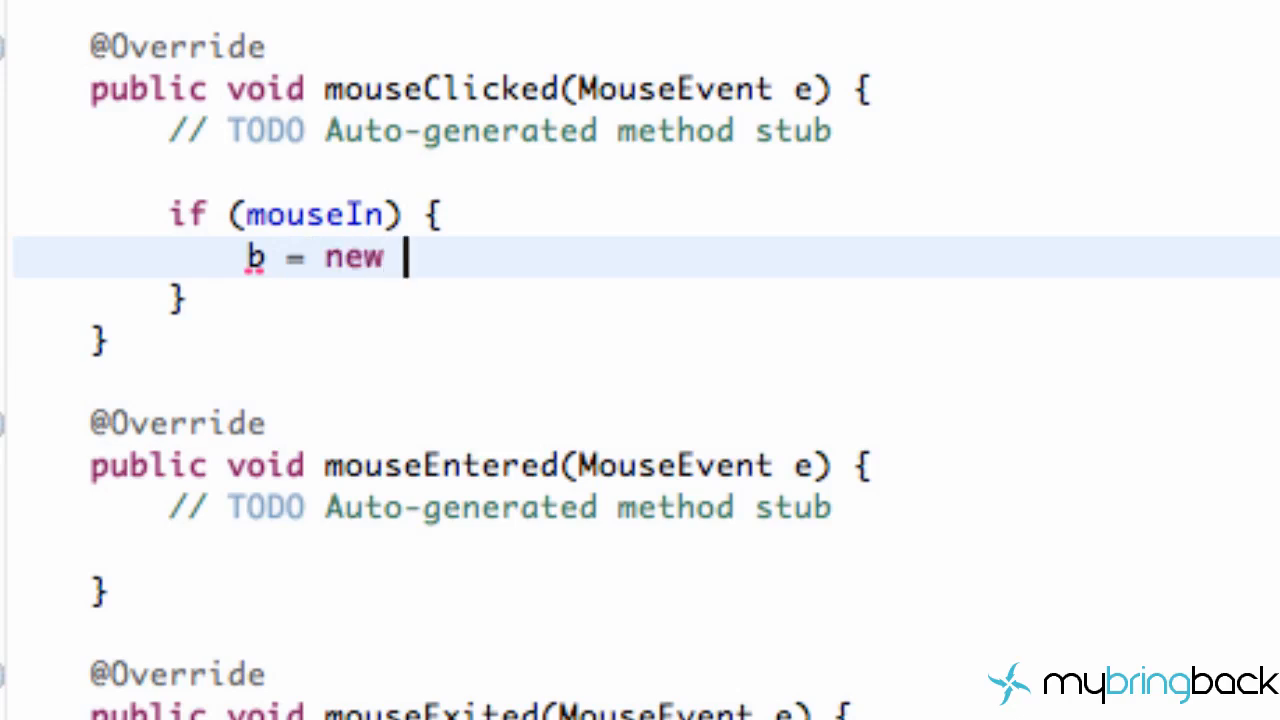
{"action": "type", "text": "null;"}
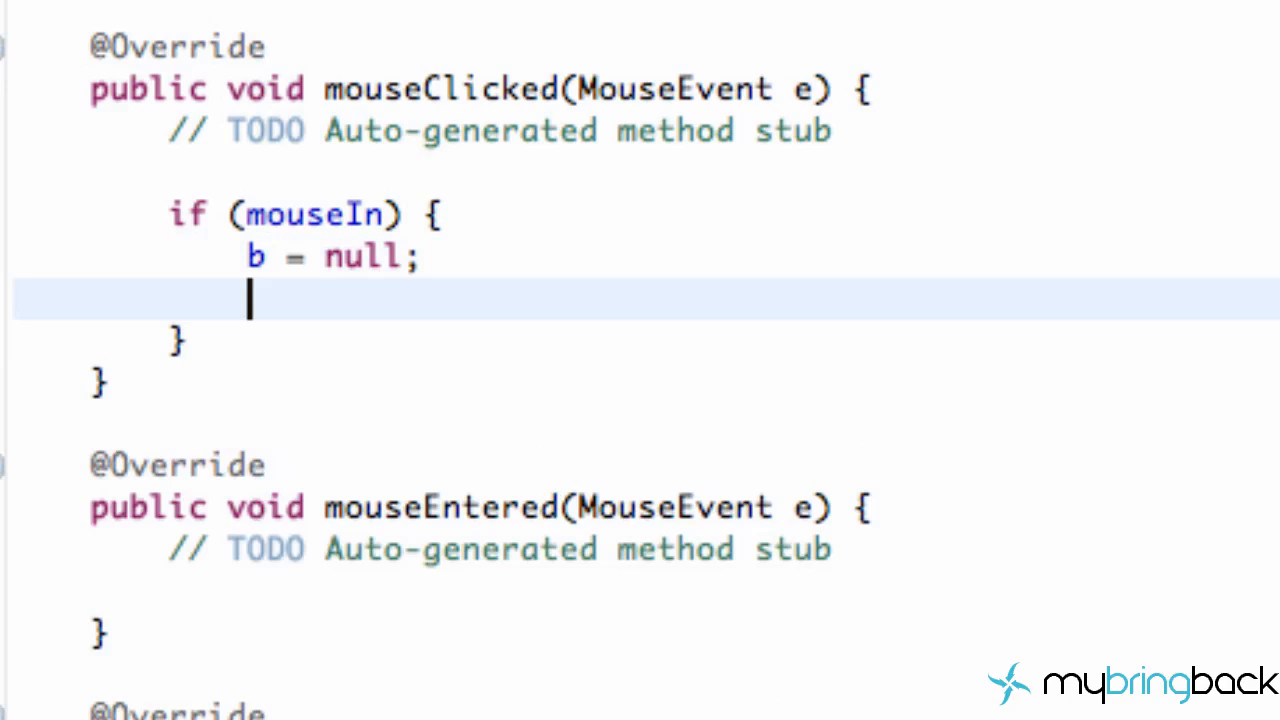
{"action": "type", "text": "b"}
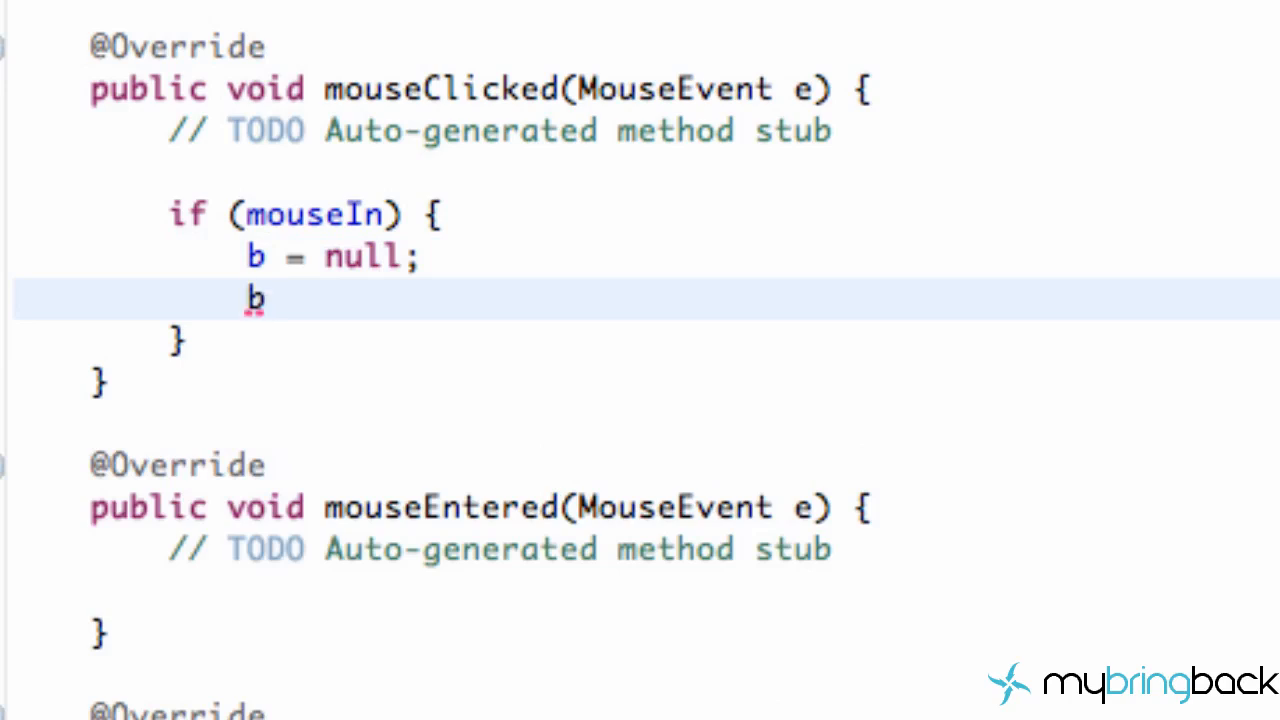
{"action": "type", "text": "= new"}
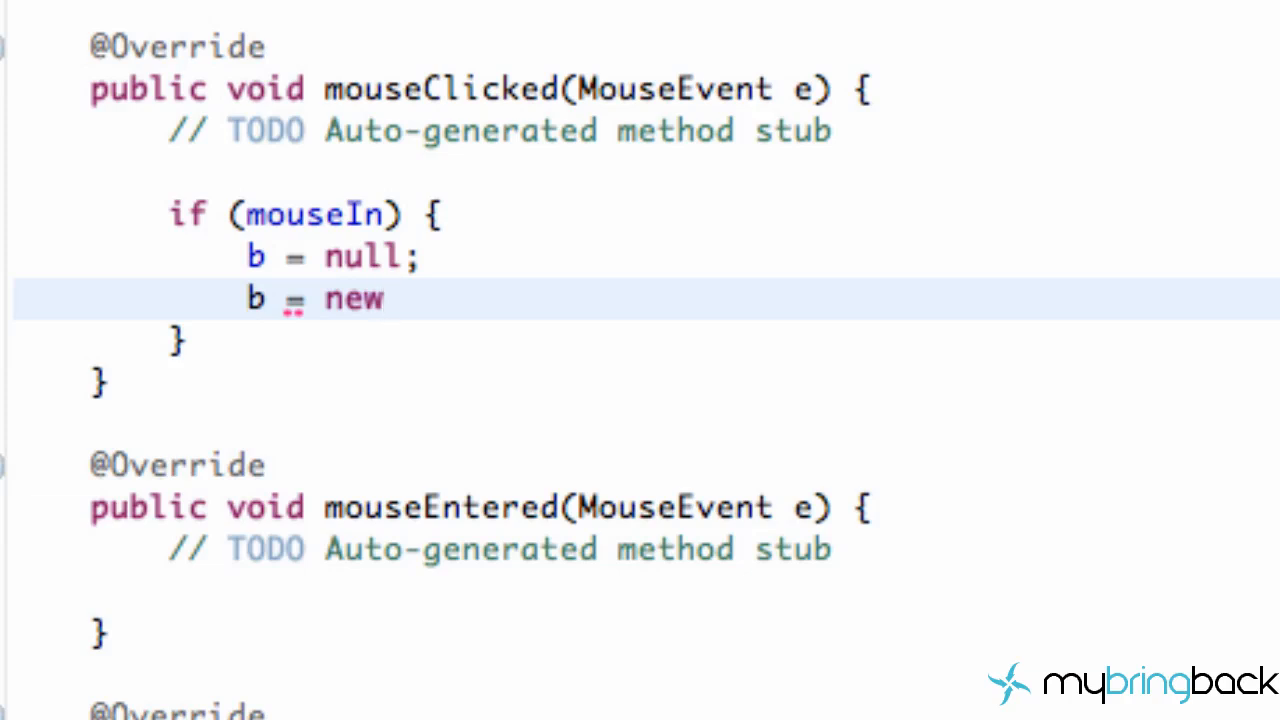
{"action": "type", "text": "New"}
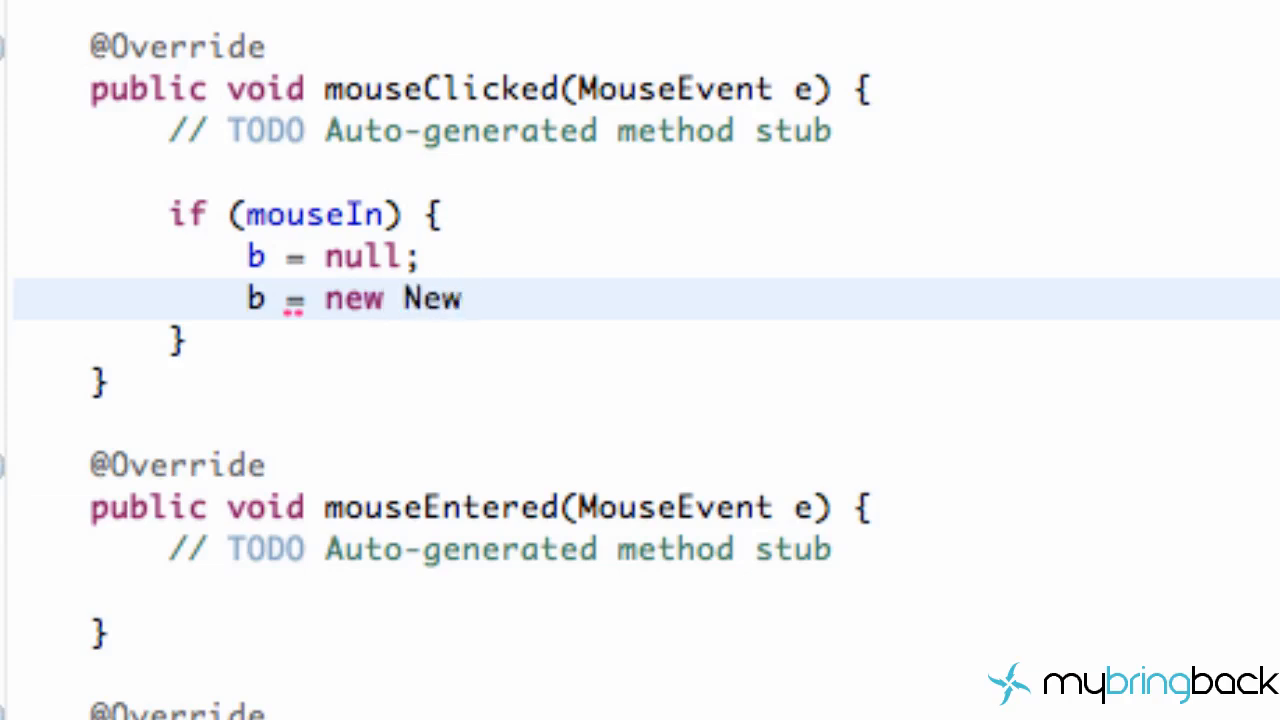
{"action": "key", "text": "BackSpace"}
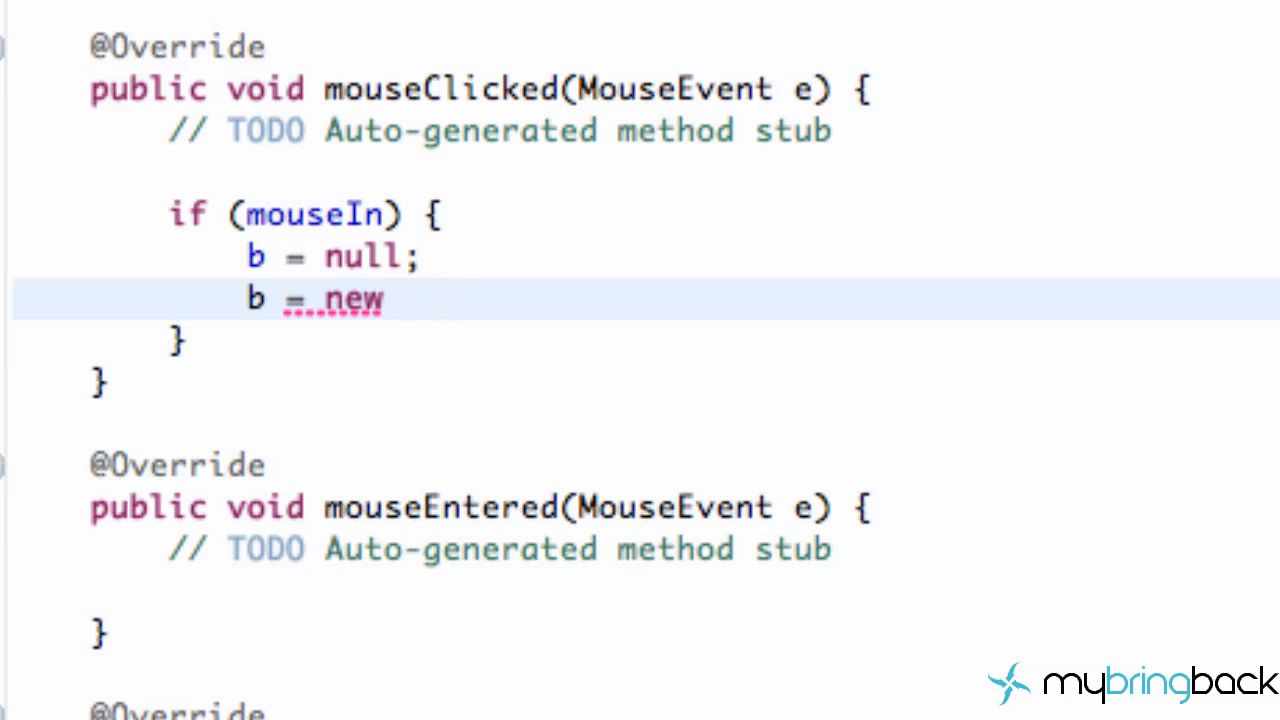
{"action": "type", "text": "Ball();"}
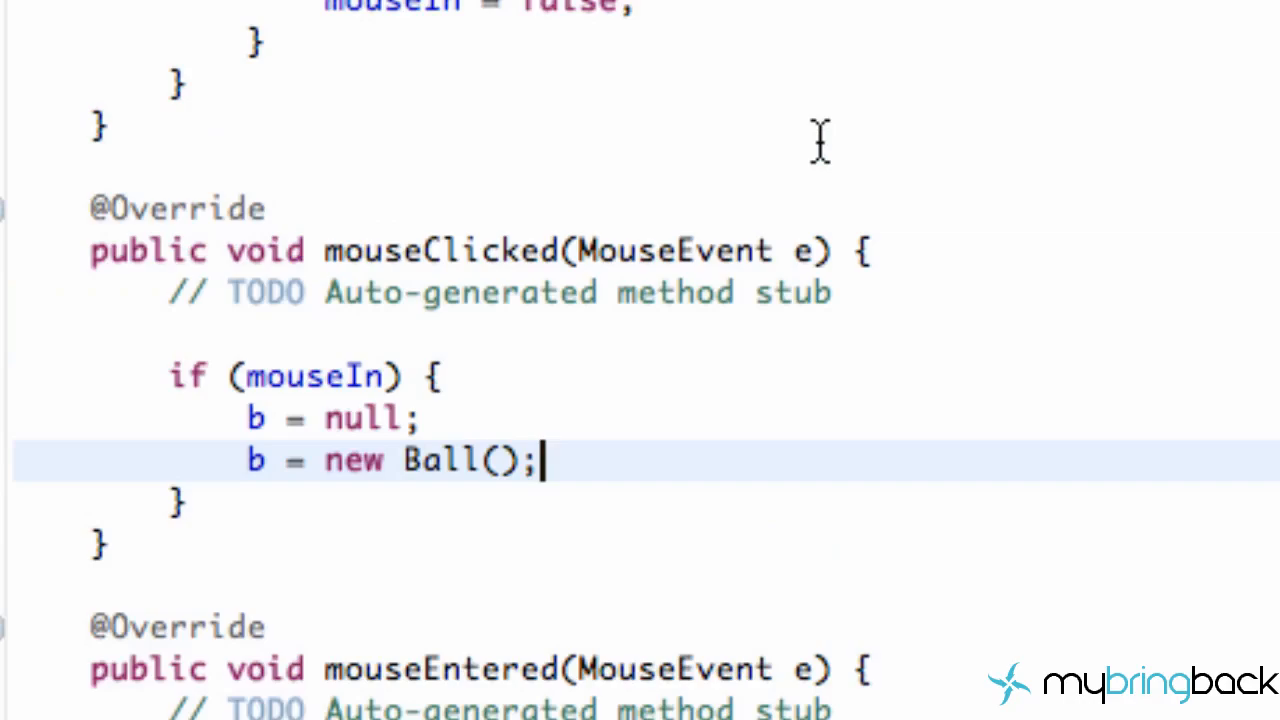
{"action": "scroll", "scroll_direction": "down", "scroll_amount": 3}
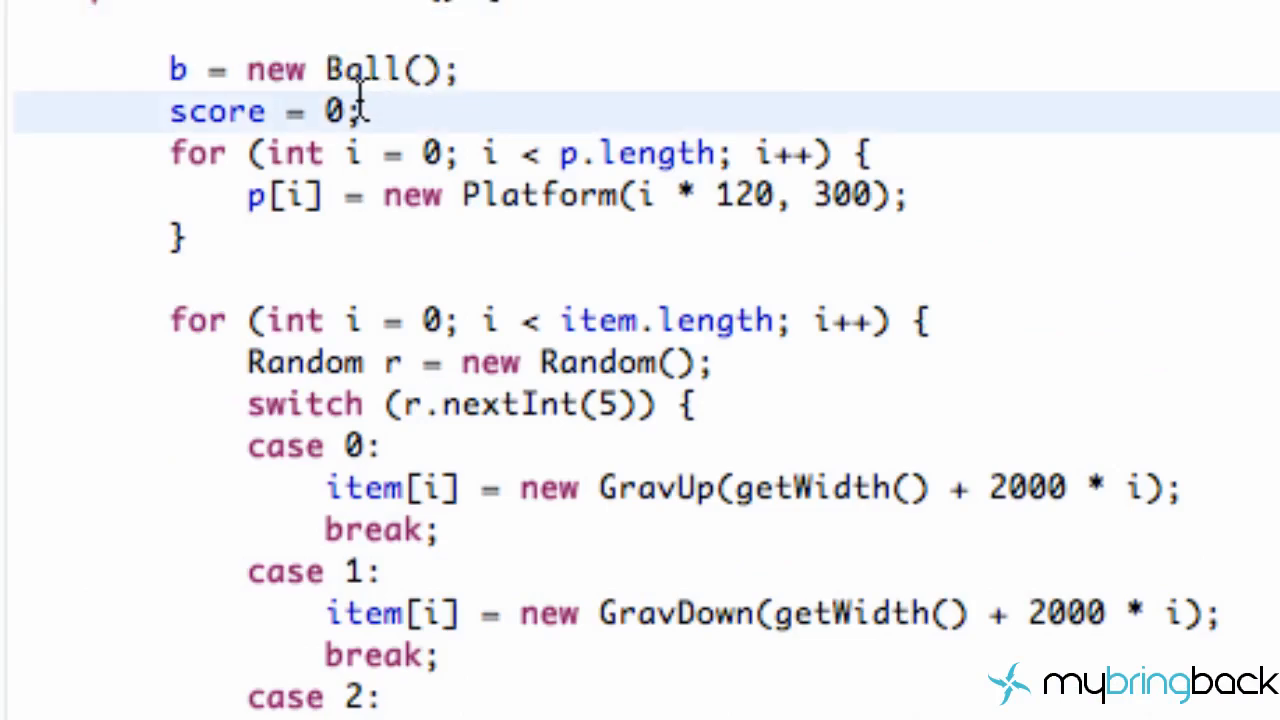
Add a //start new game comment above the if block in mouseClicked.
{"action": "scroll", "scroll_direction": "down", "scroll_amount": 3}
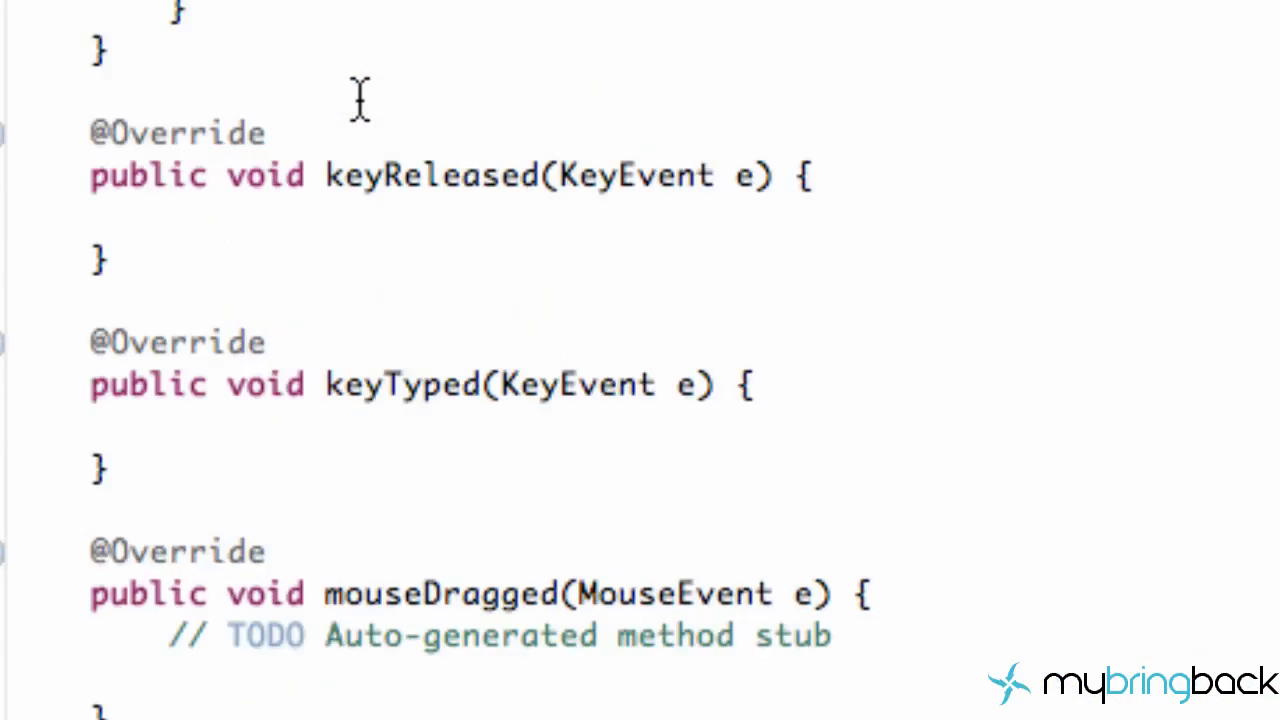
{"action": "scroll", "scroll_direction": "down", "scroll_amount": 3}
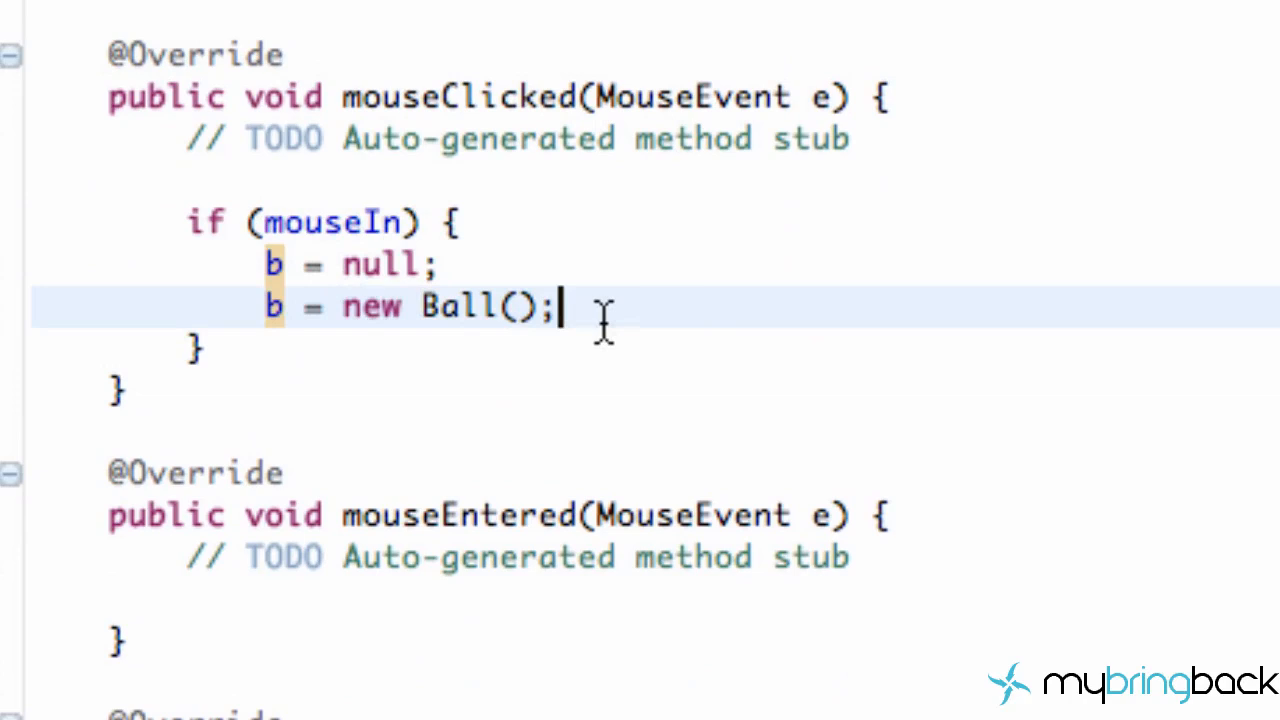
{"action": "mouse_move", "coordinate": [315, 222]}
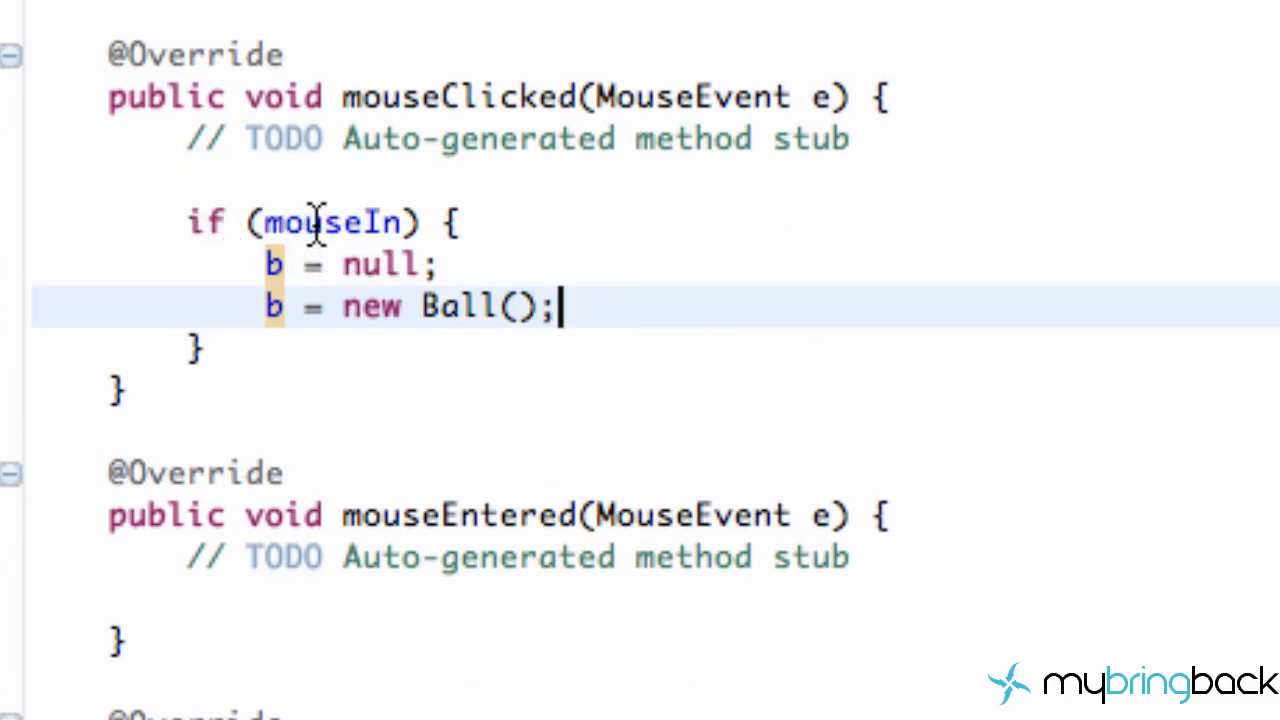
{"action": "type", "text": "//"}
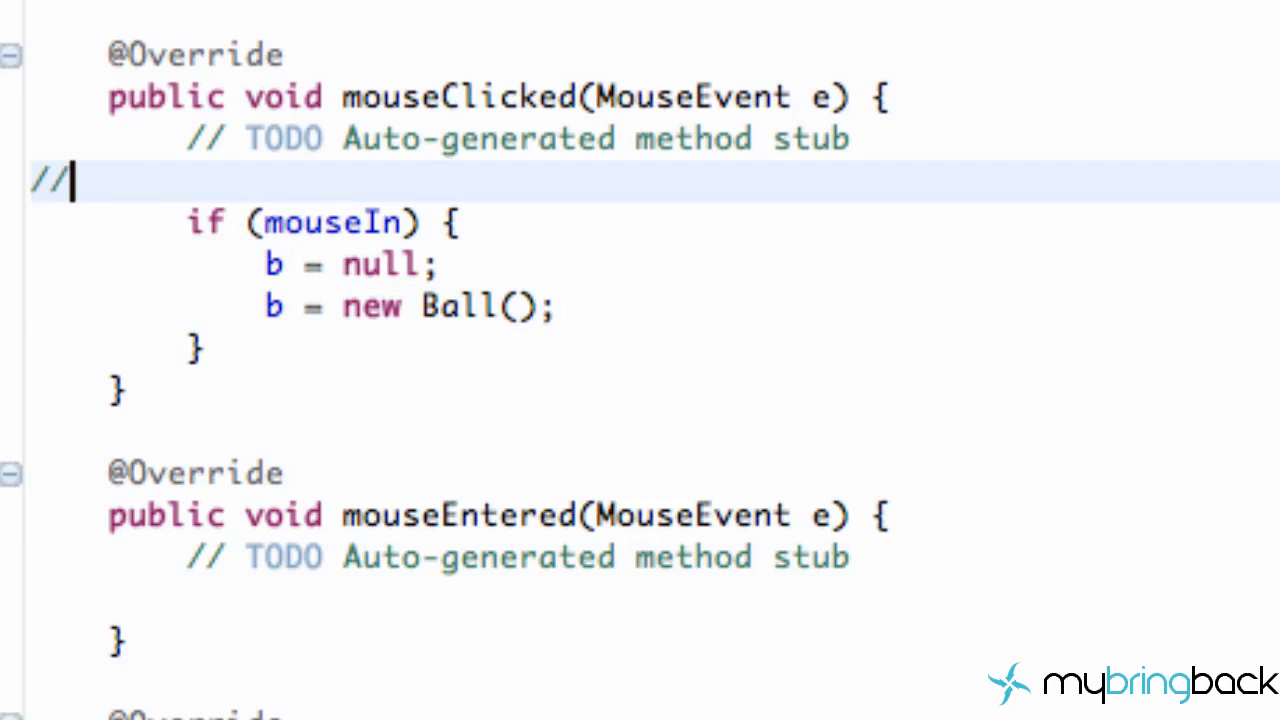
{"action": "type", "text": "start new game"}
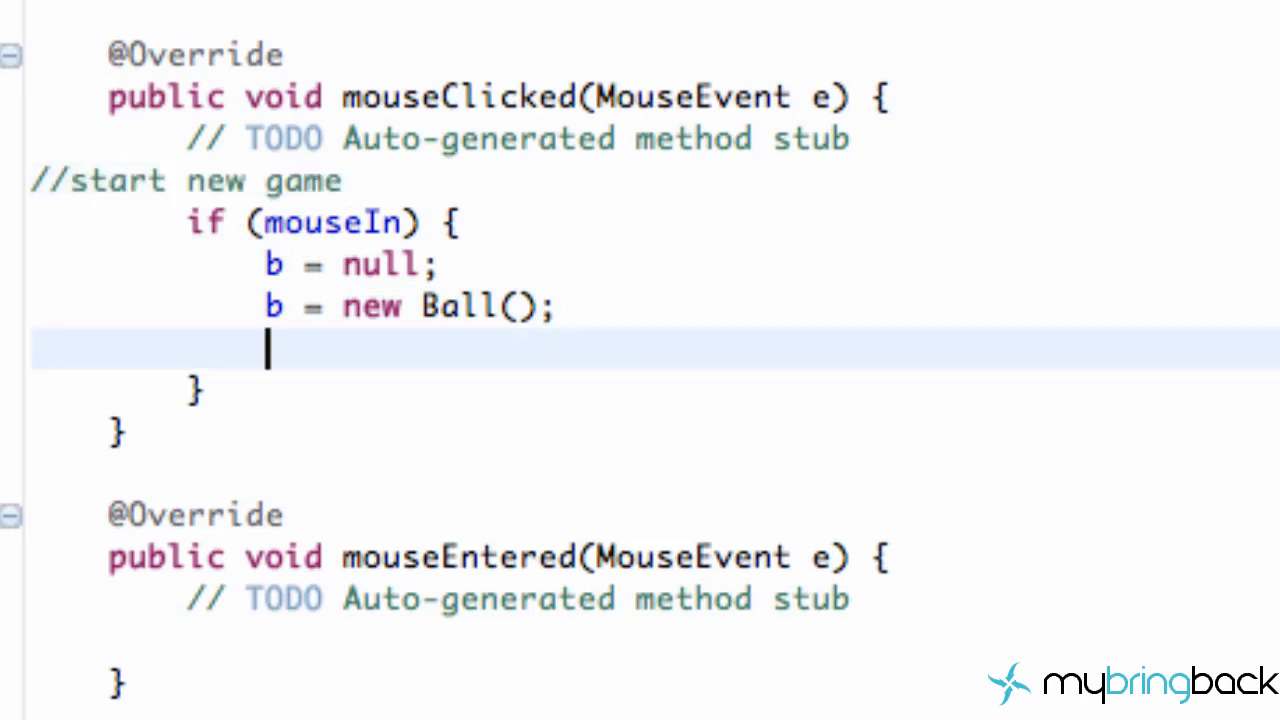
Begin a Pictures.level = assignment after b = new Ball();.
{"action": "type", "text": "Picture."}
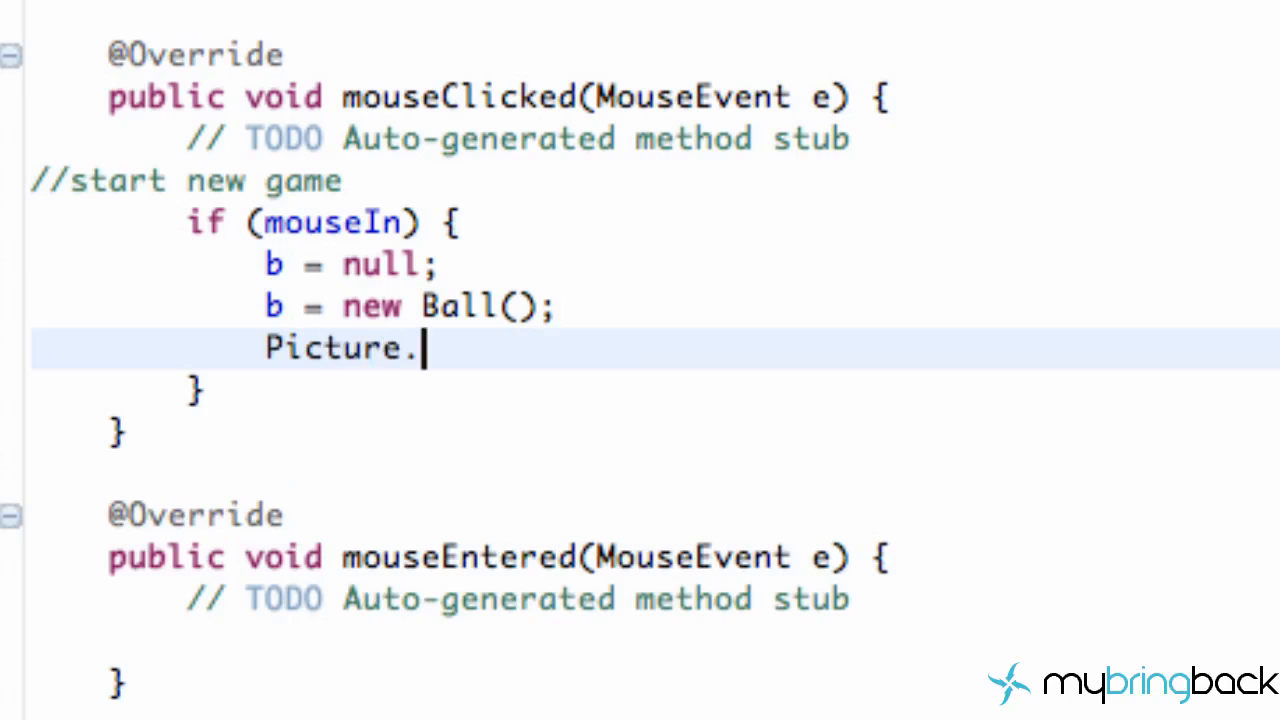
{"action": "type", "text": "sl"}
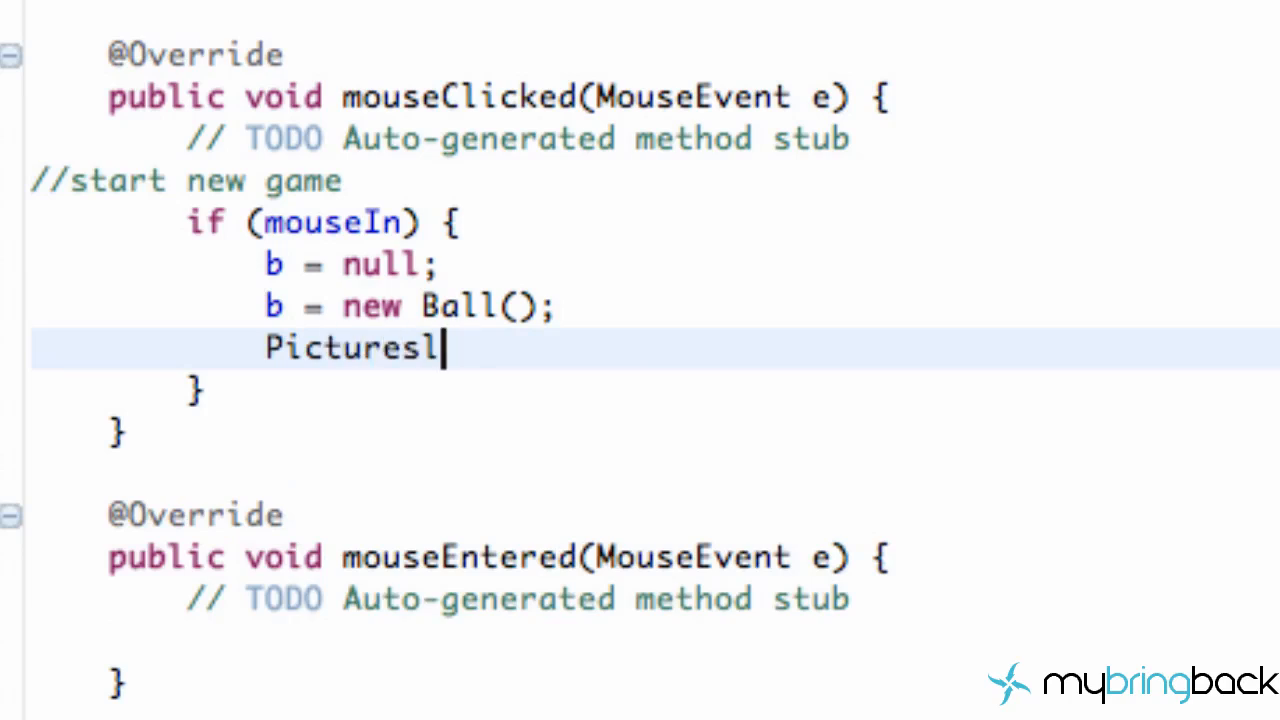
{"action": "type", "text": ".level"}
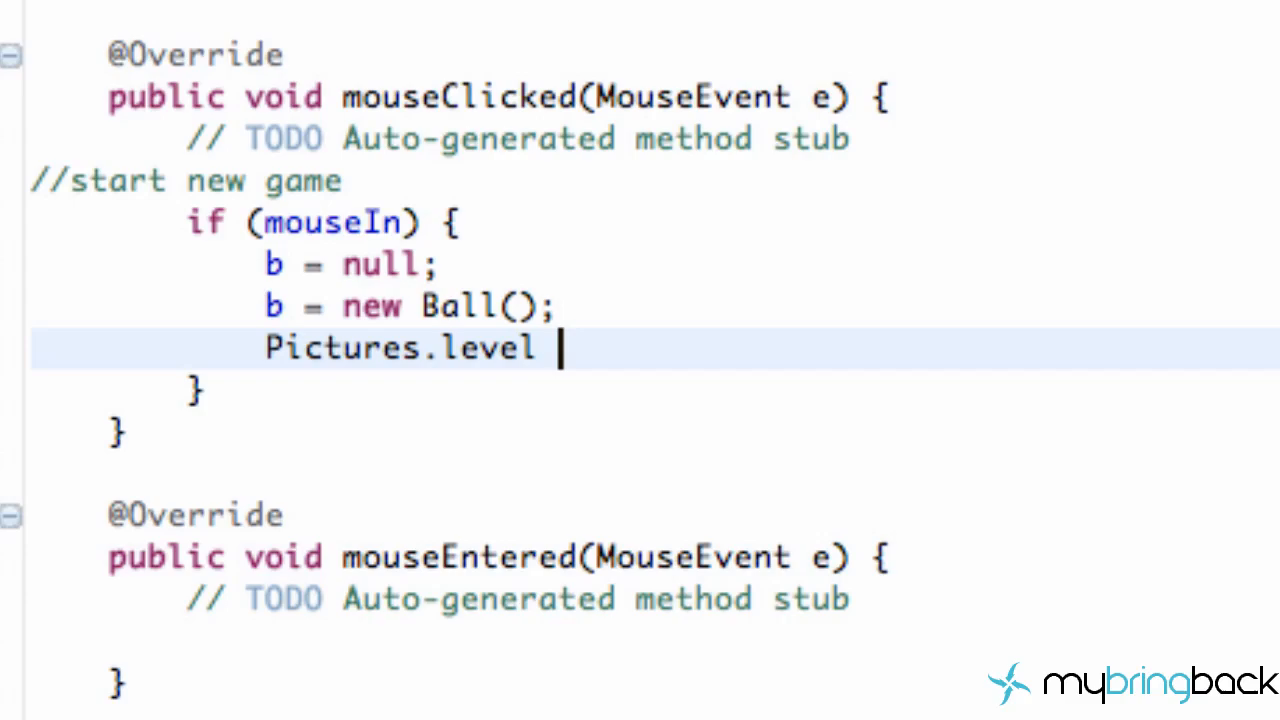
{"action": "type", "text": "="}
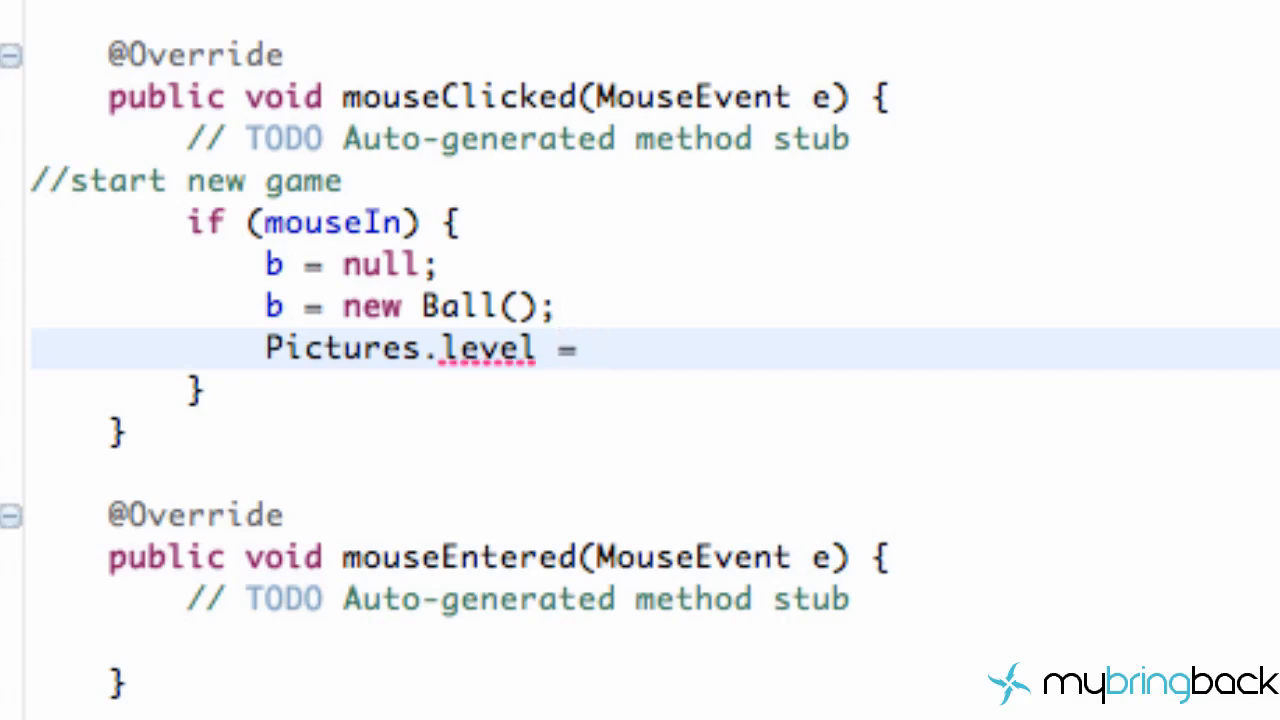
{"action": "scroll", "scroll_direction": "down", "scroll_amount": 3}
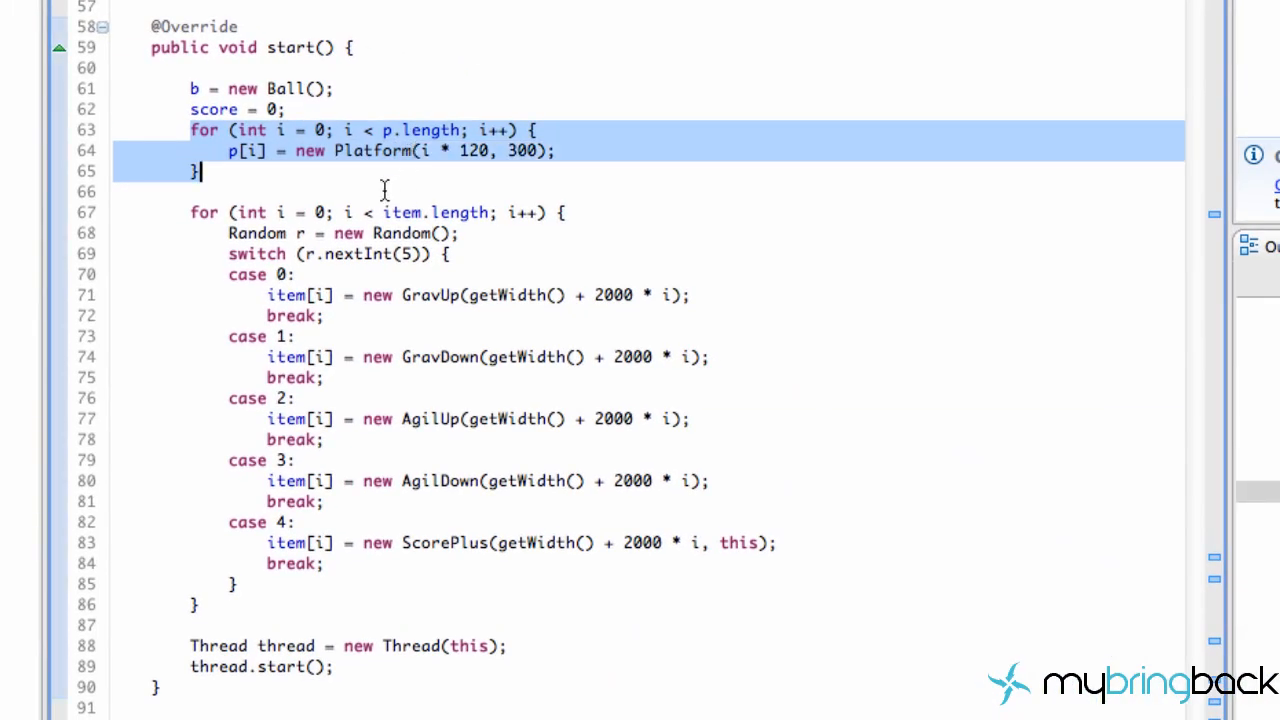
{"action": "mouse_move", "coordinate": [290, 575]}
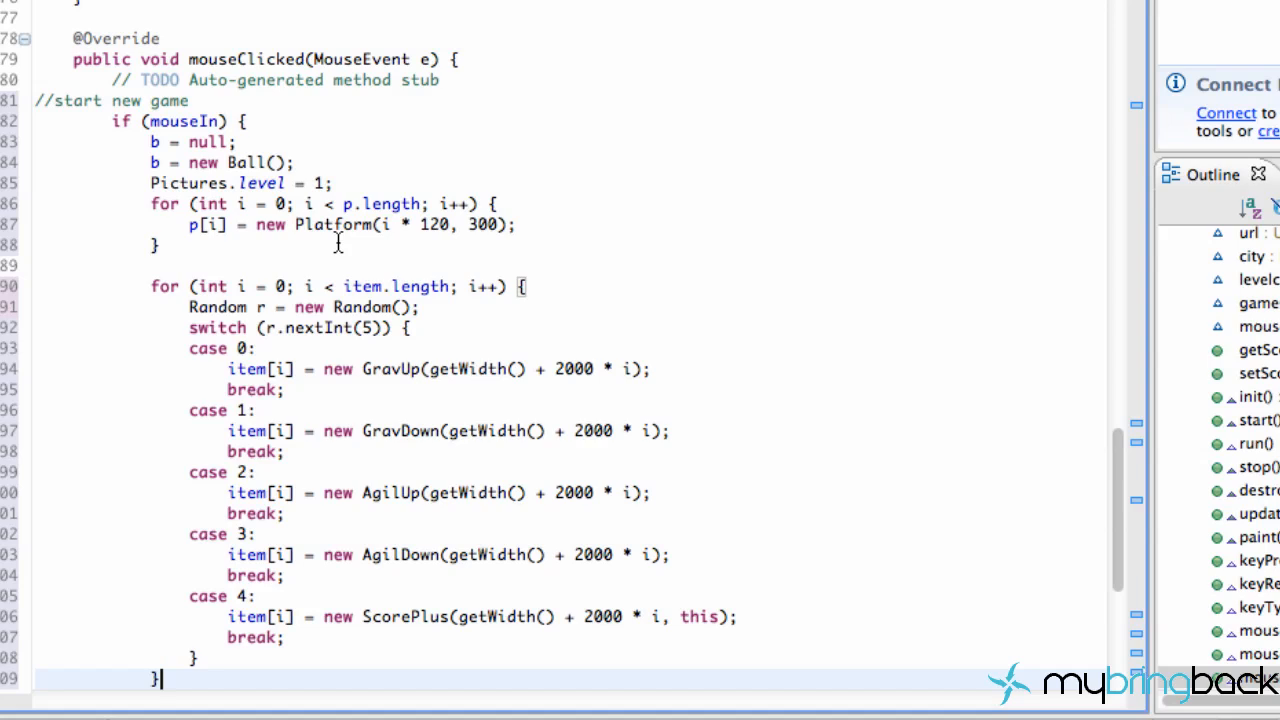
{"action": "mouse_move", "coordinate": [533, 682]}
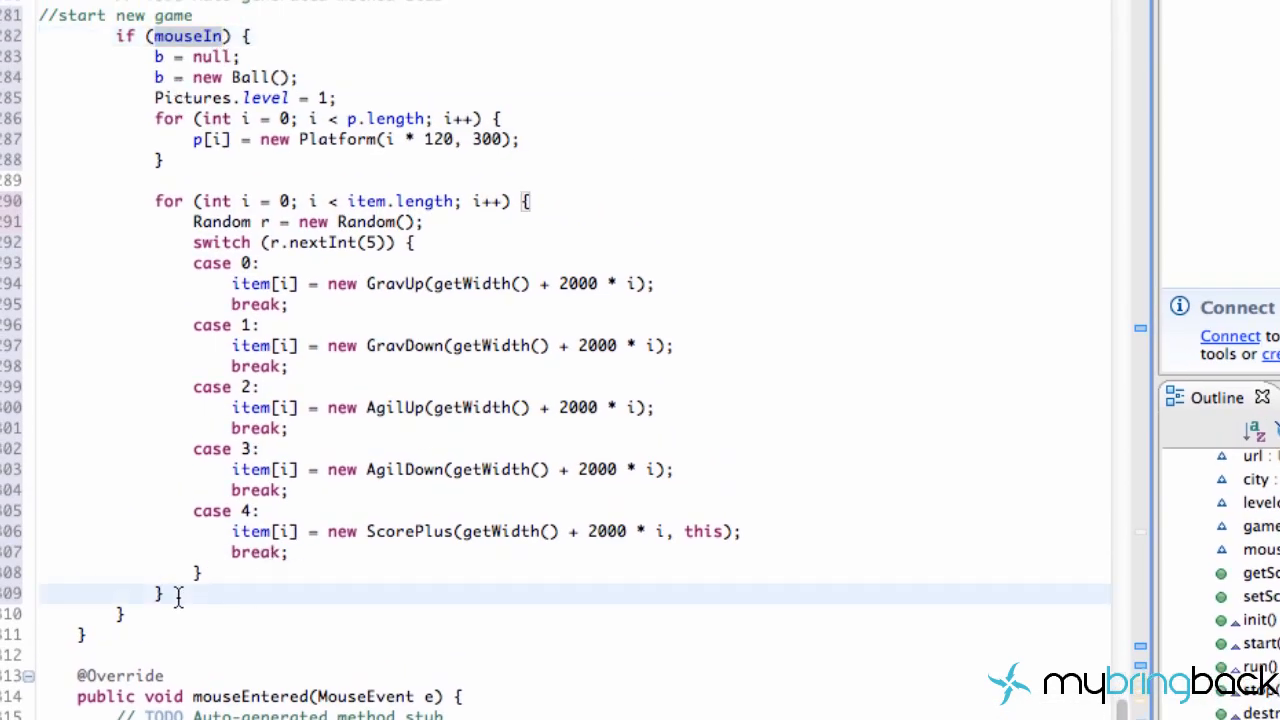
Add mouseIn = false; after the item loop inside mouseClicked.
{"action": "type", "text": "mouseIn"}
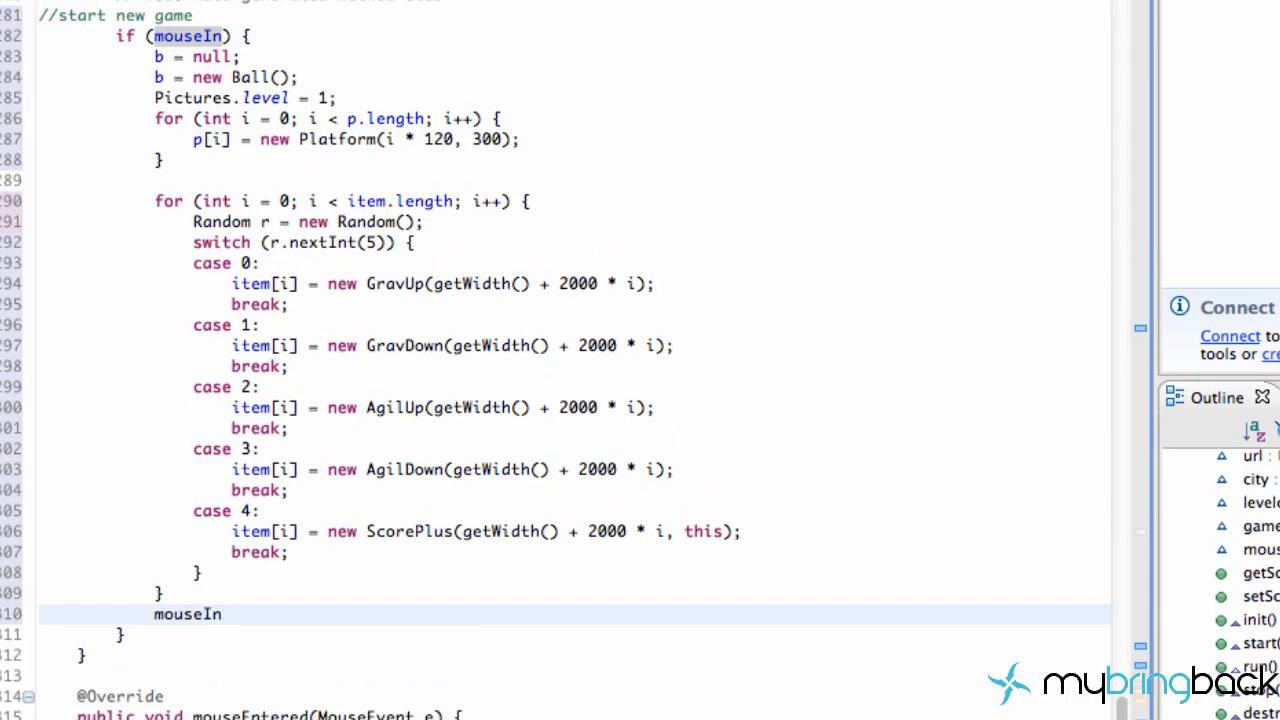
{"action": "left_click", "coordinate": [224, 614]}
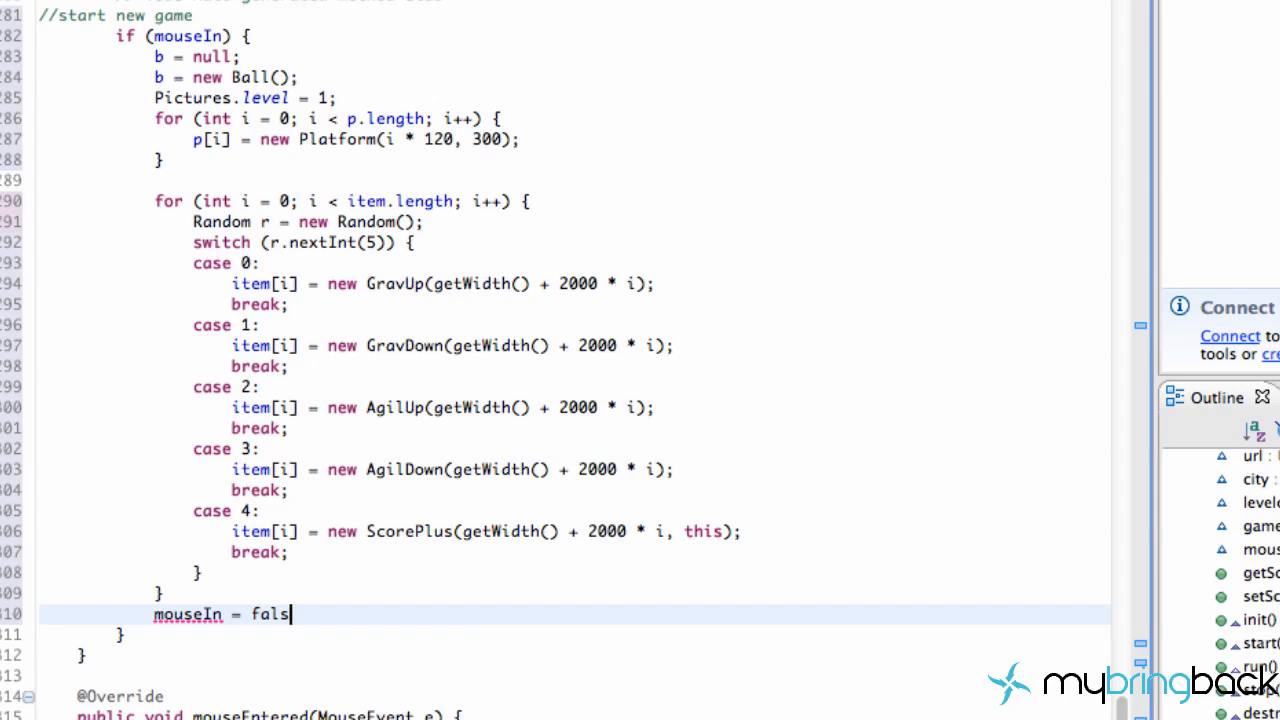
{"action": "type", "text": "e;"}
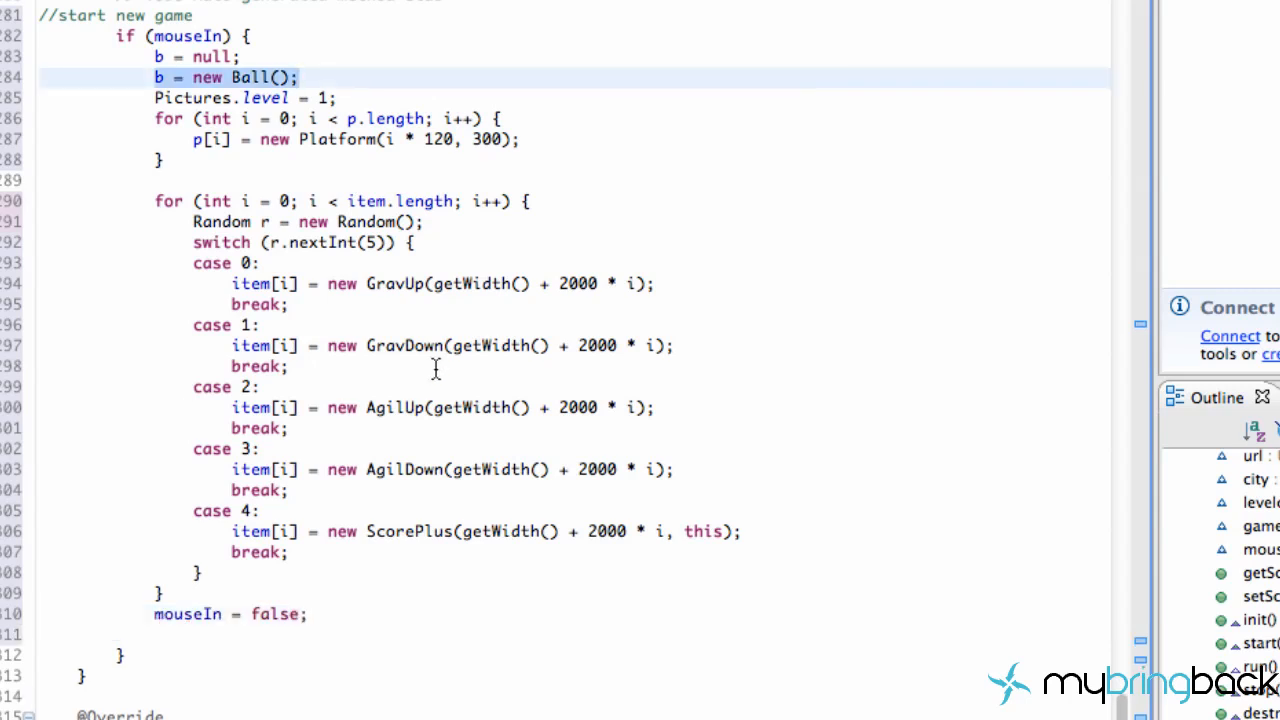
{"action": "mouse_move", "coordinate": [280, 490]}
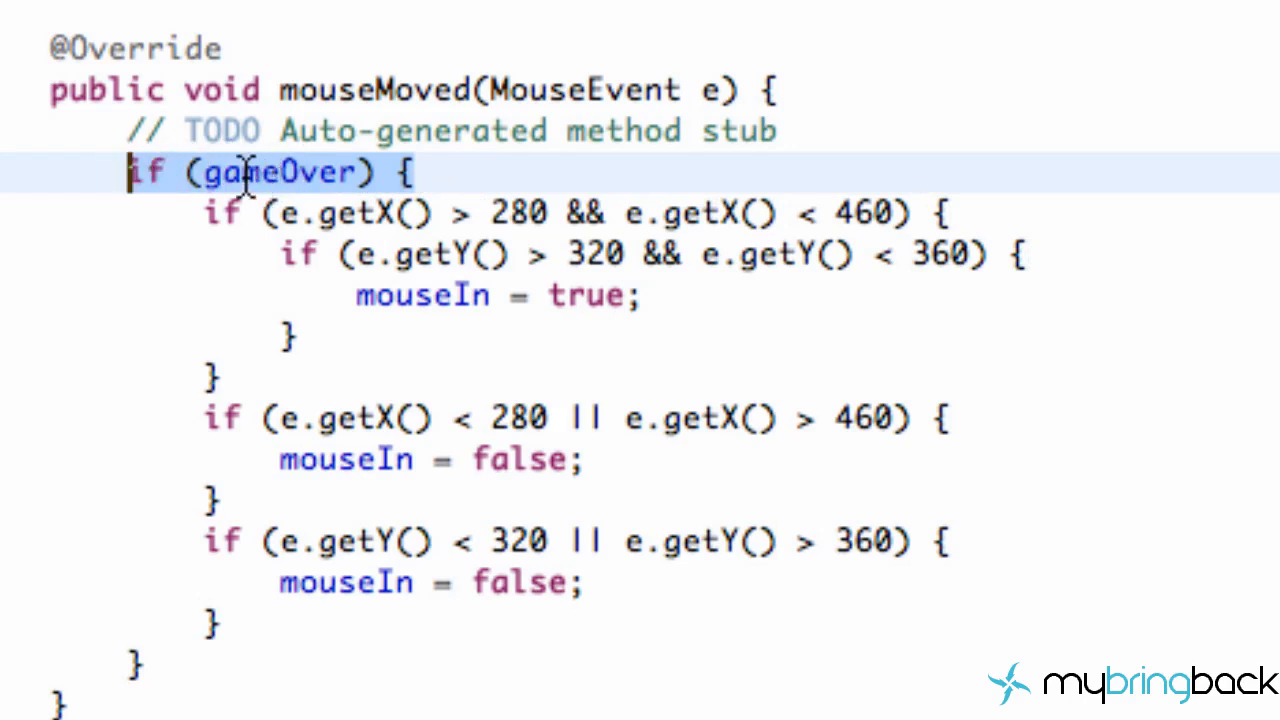
{"action": "mouse_move", "coordinate": [200, 172]}
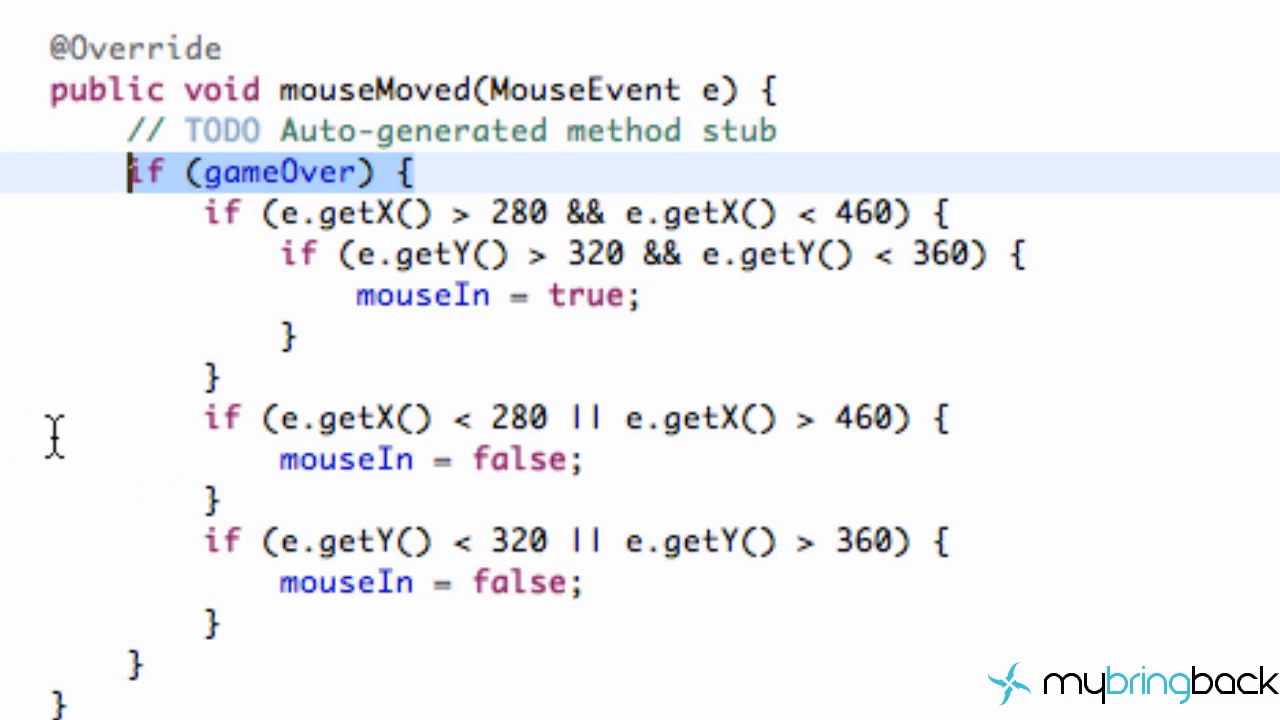
{"action": "mouse_move", "coordinate": [155, 190]}
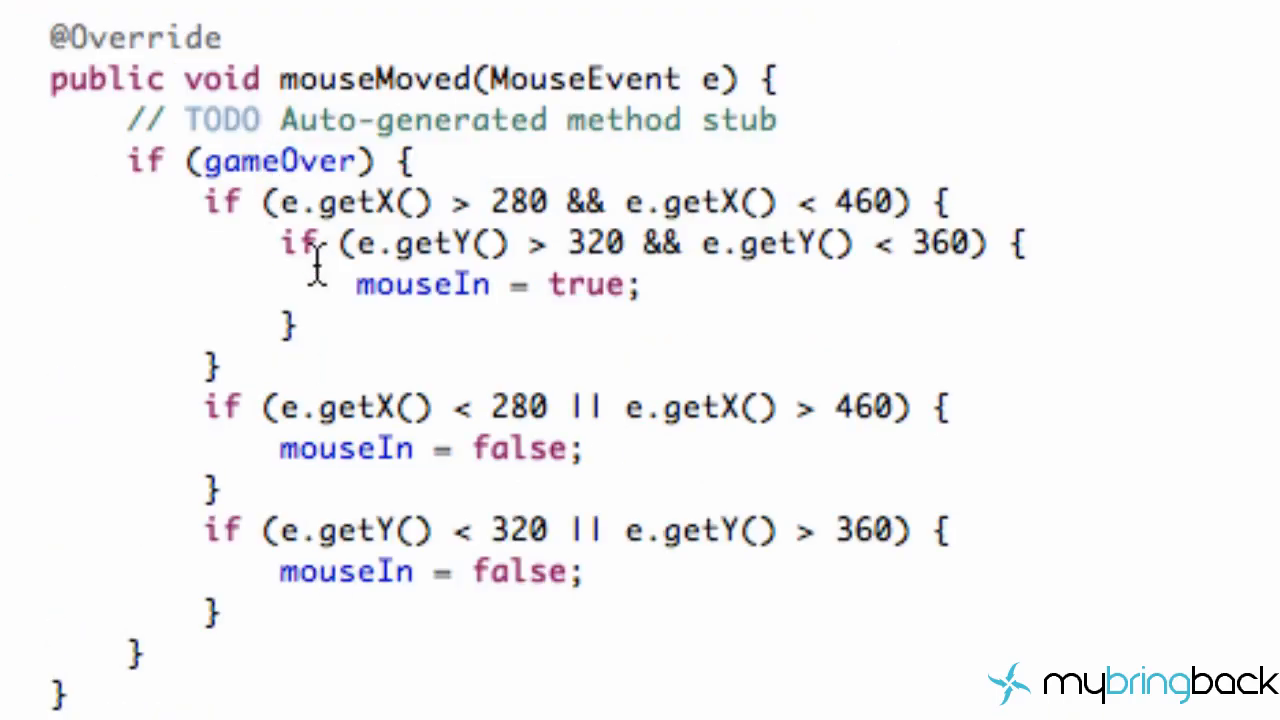
{"action": "mouse_move", "coordinate": [410, 285]}
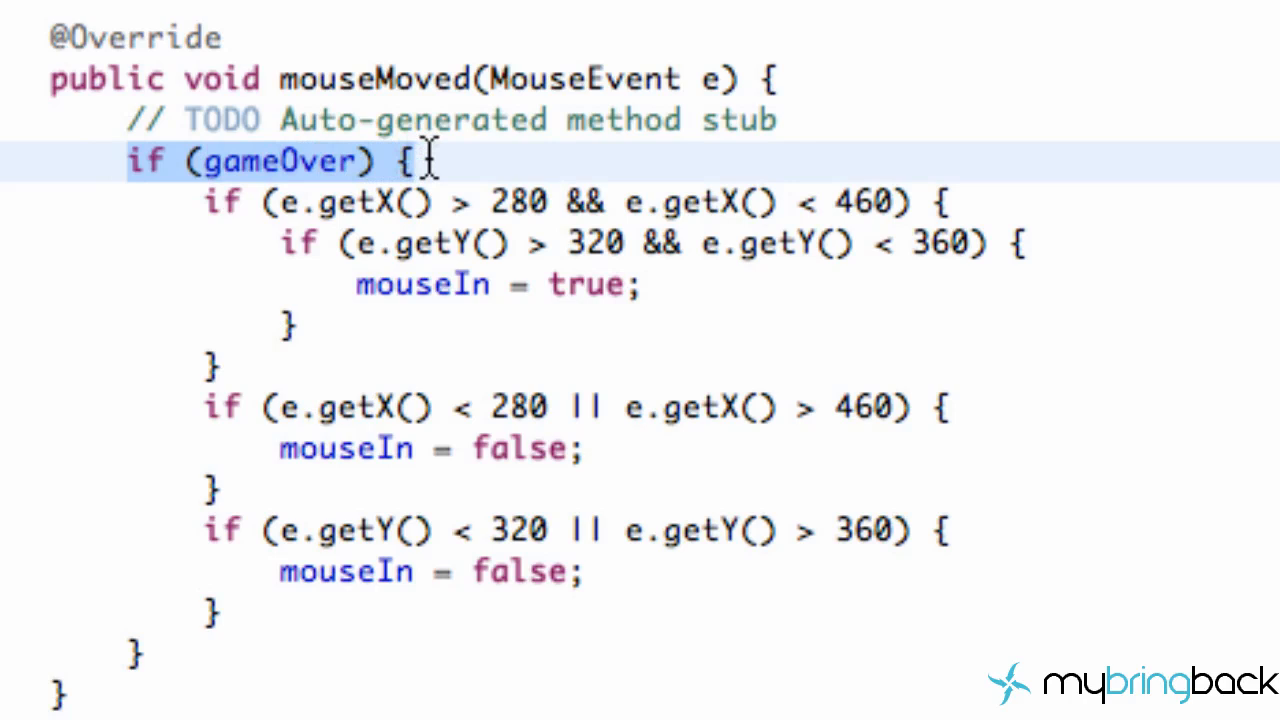
{"action": "left_click_drag", "start_coordinate": [420, 160], "coordinate": [145, 655]}
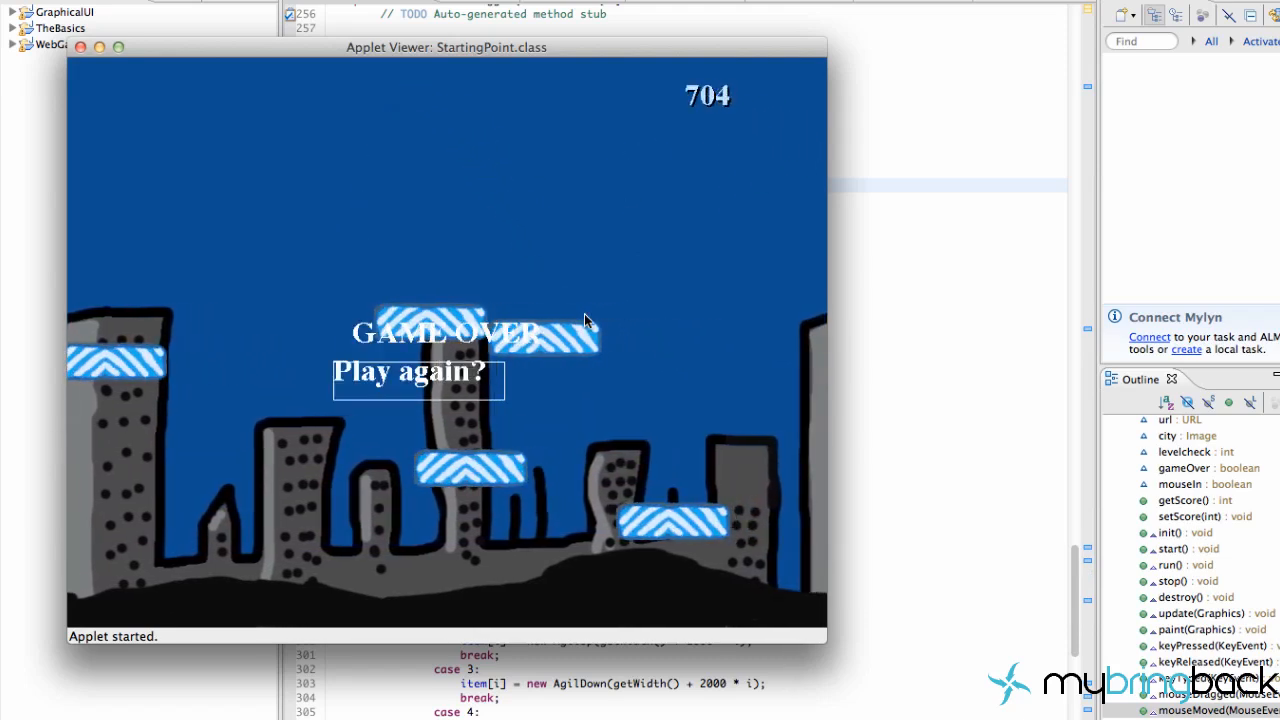
Restart the game with Play again? after game over, then close the Applet Viewer.
{"action": "left_click", "coordinate": [418, 371]}
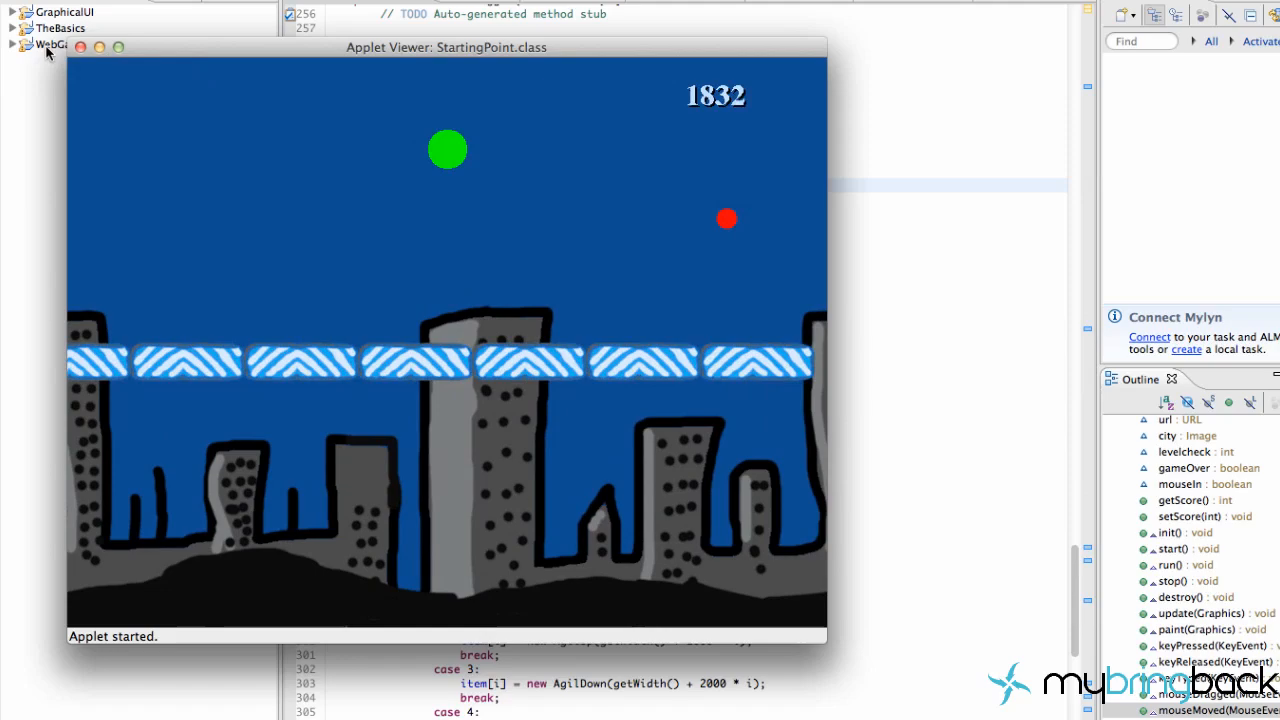
{"action": "left_click", "coordinate": [80, 47]}
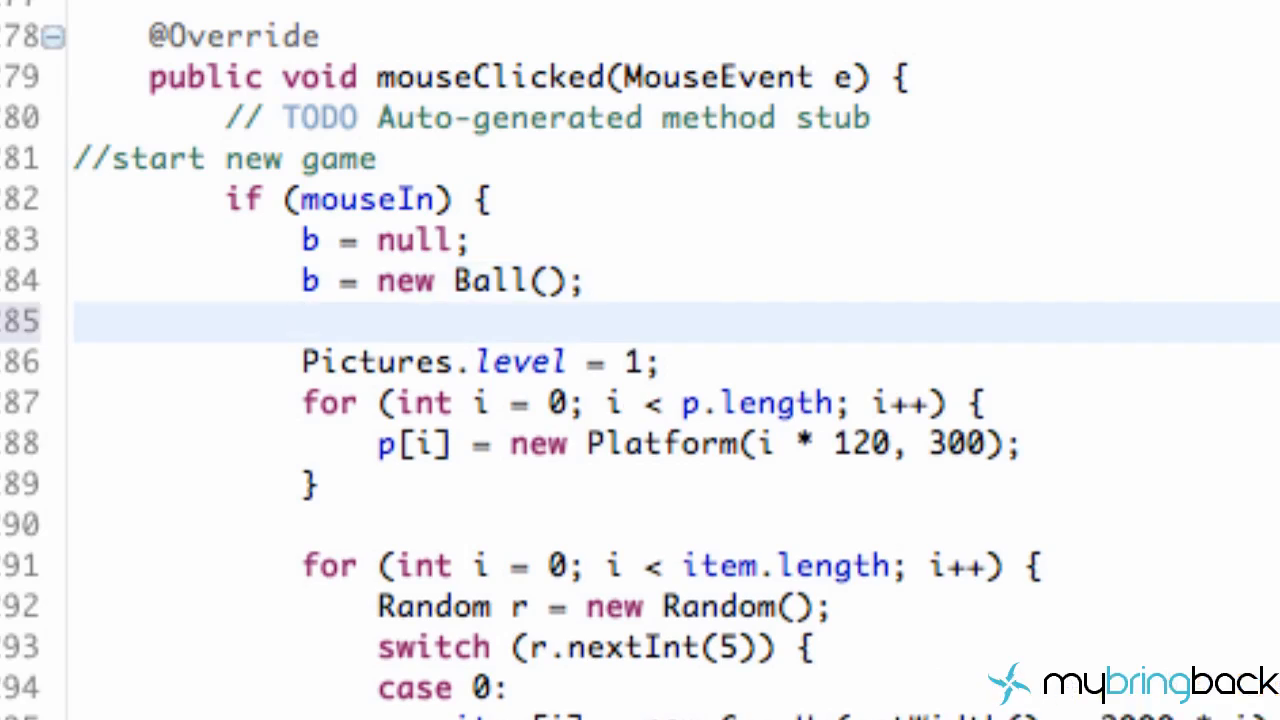
Add 'score = 0;' after b = new Ball(); in mouseClicked.
{"action": "type", "text": "score"}
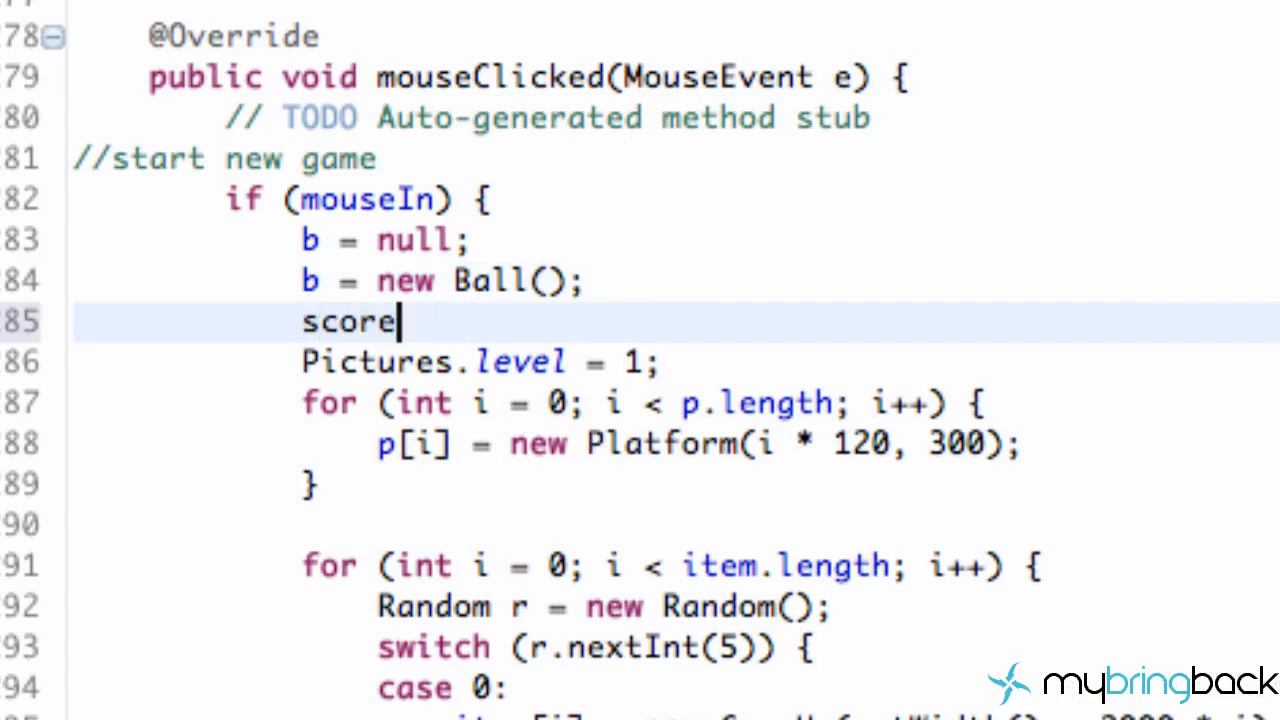
{"action": "type", "text": "= 0"}
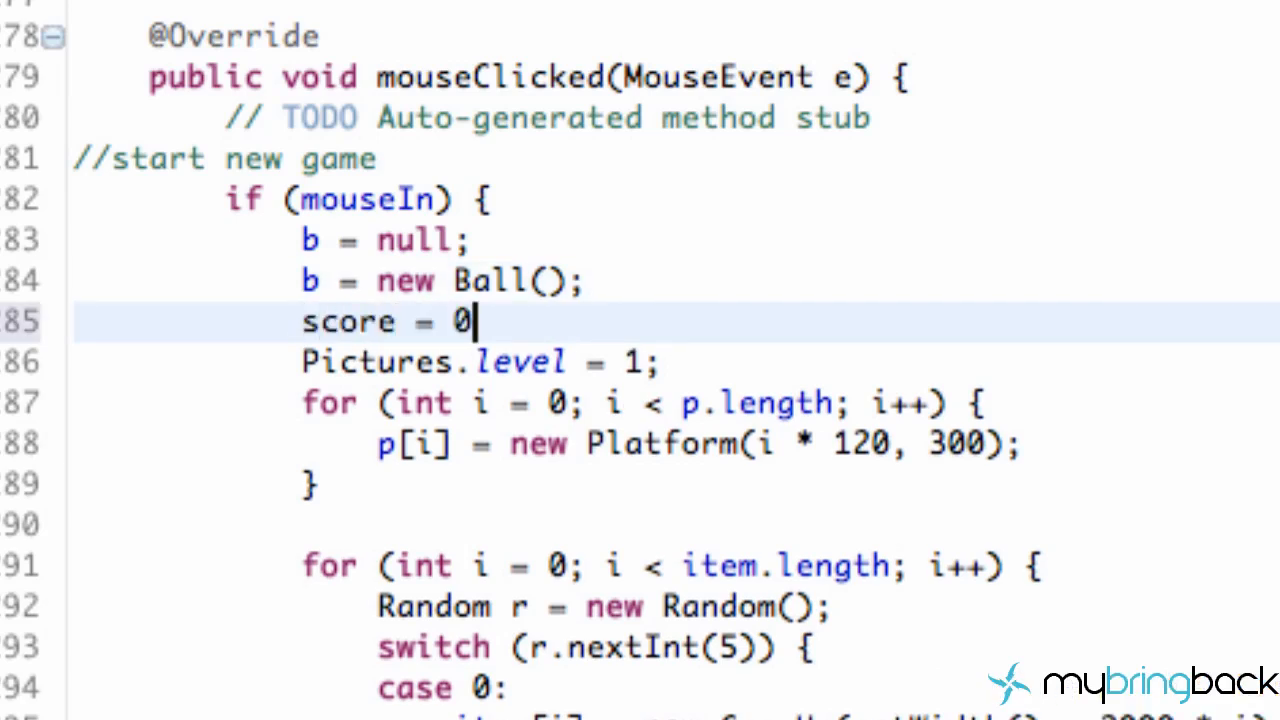
{"action": "type", "text": ";"}
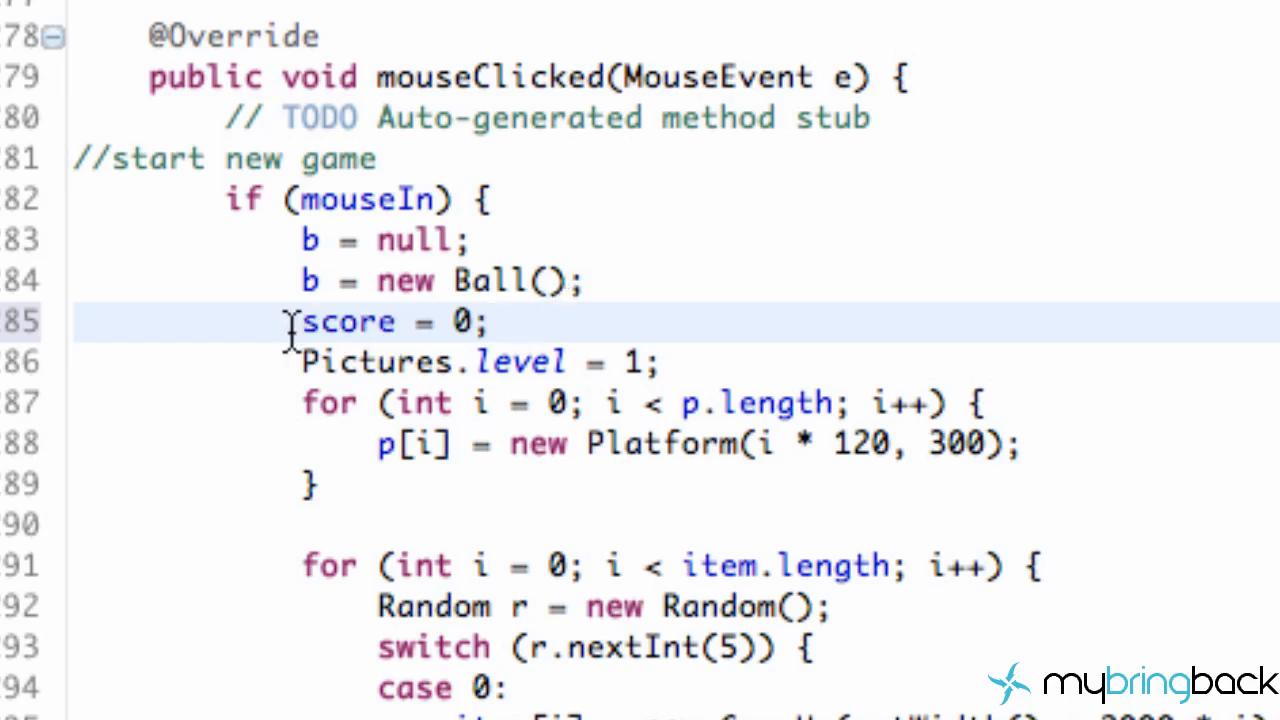
{"action": "double_click", "coordinate": [348, 321]}
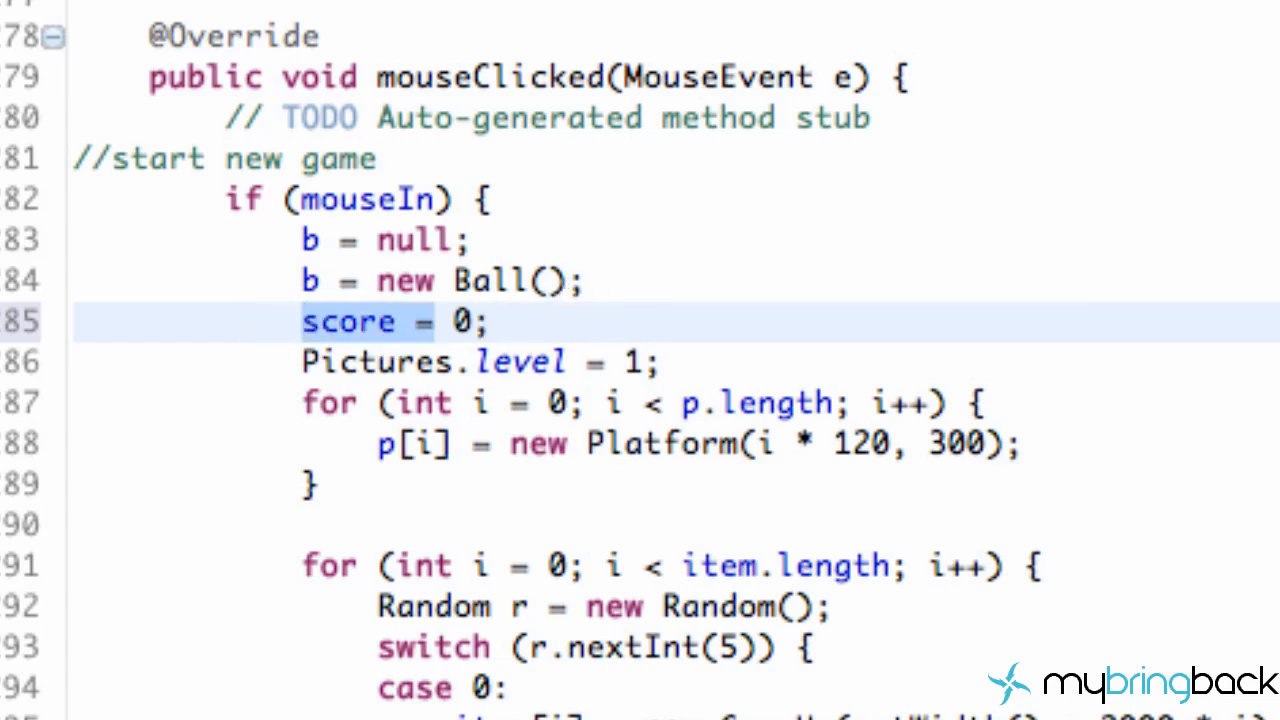
{"action": "left_click", "coordinate": [430, 322]}
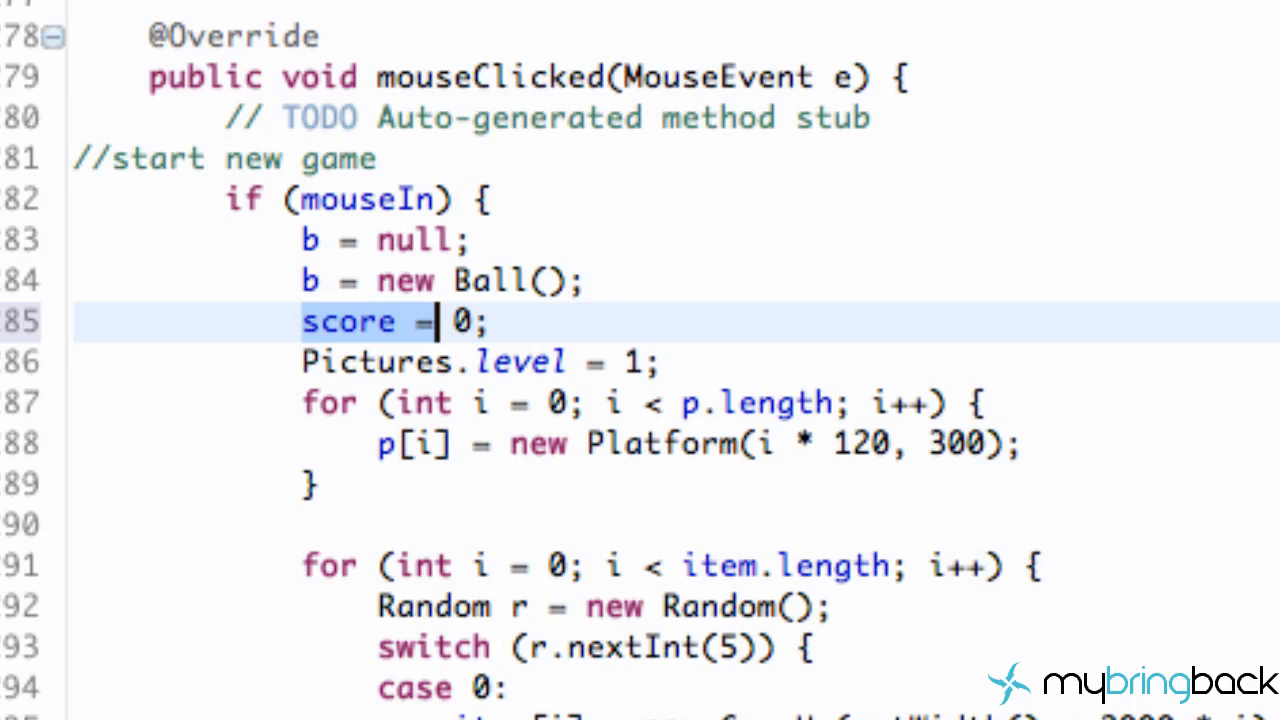